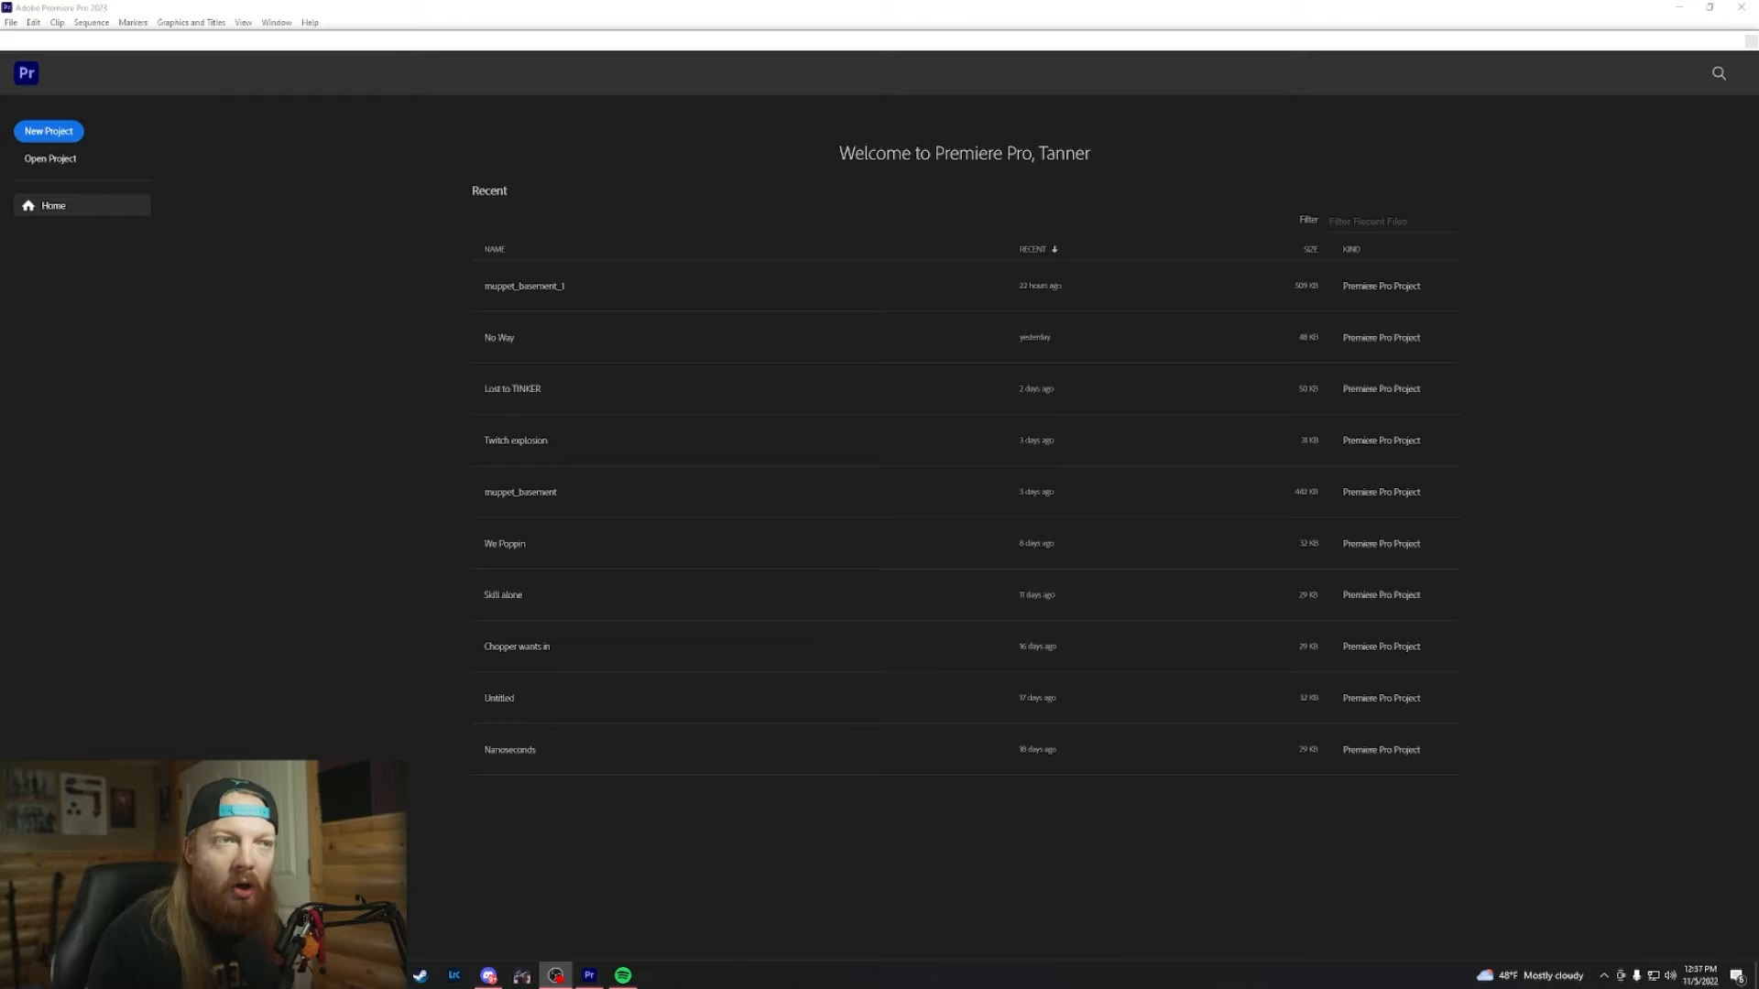
pyautogui.moveTo(631, 354)
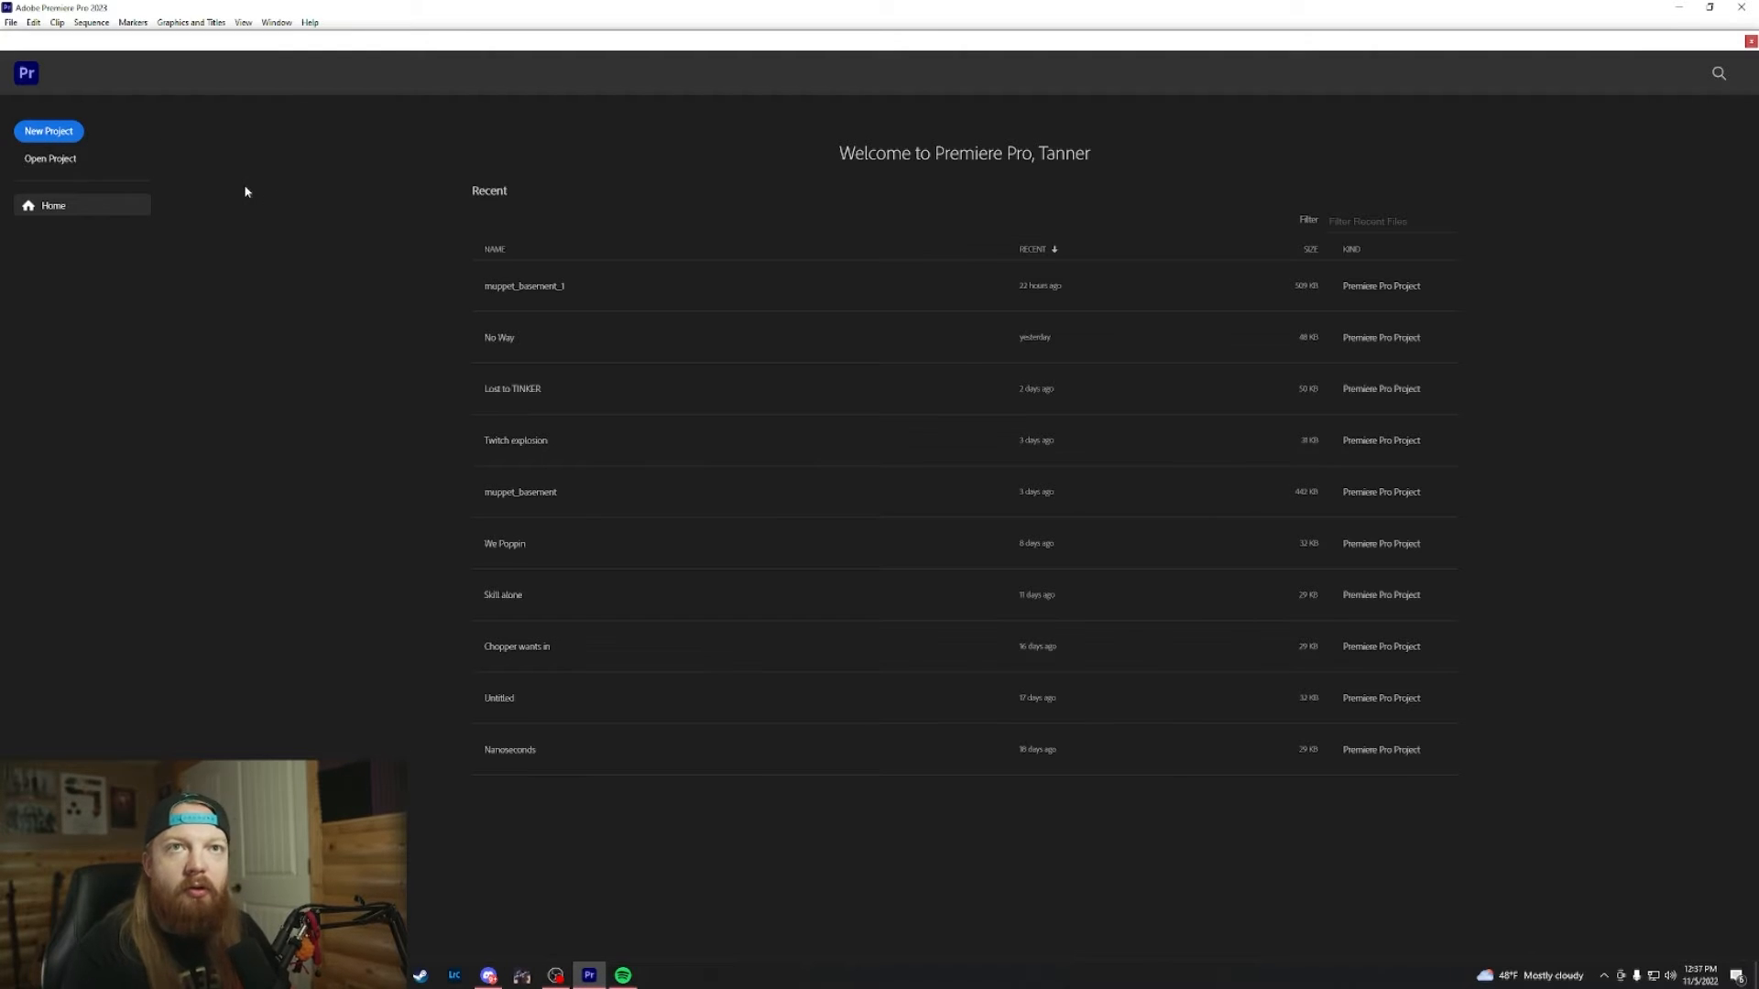
# Step: Open the recent project holding the gameplay recording from the Home screen
pyautogui.click(47, 131)
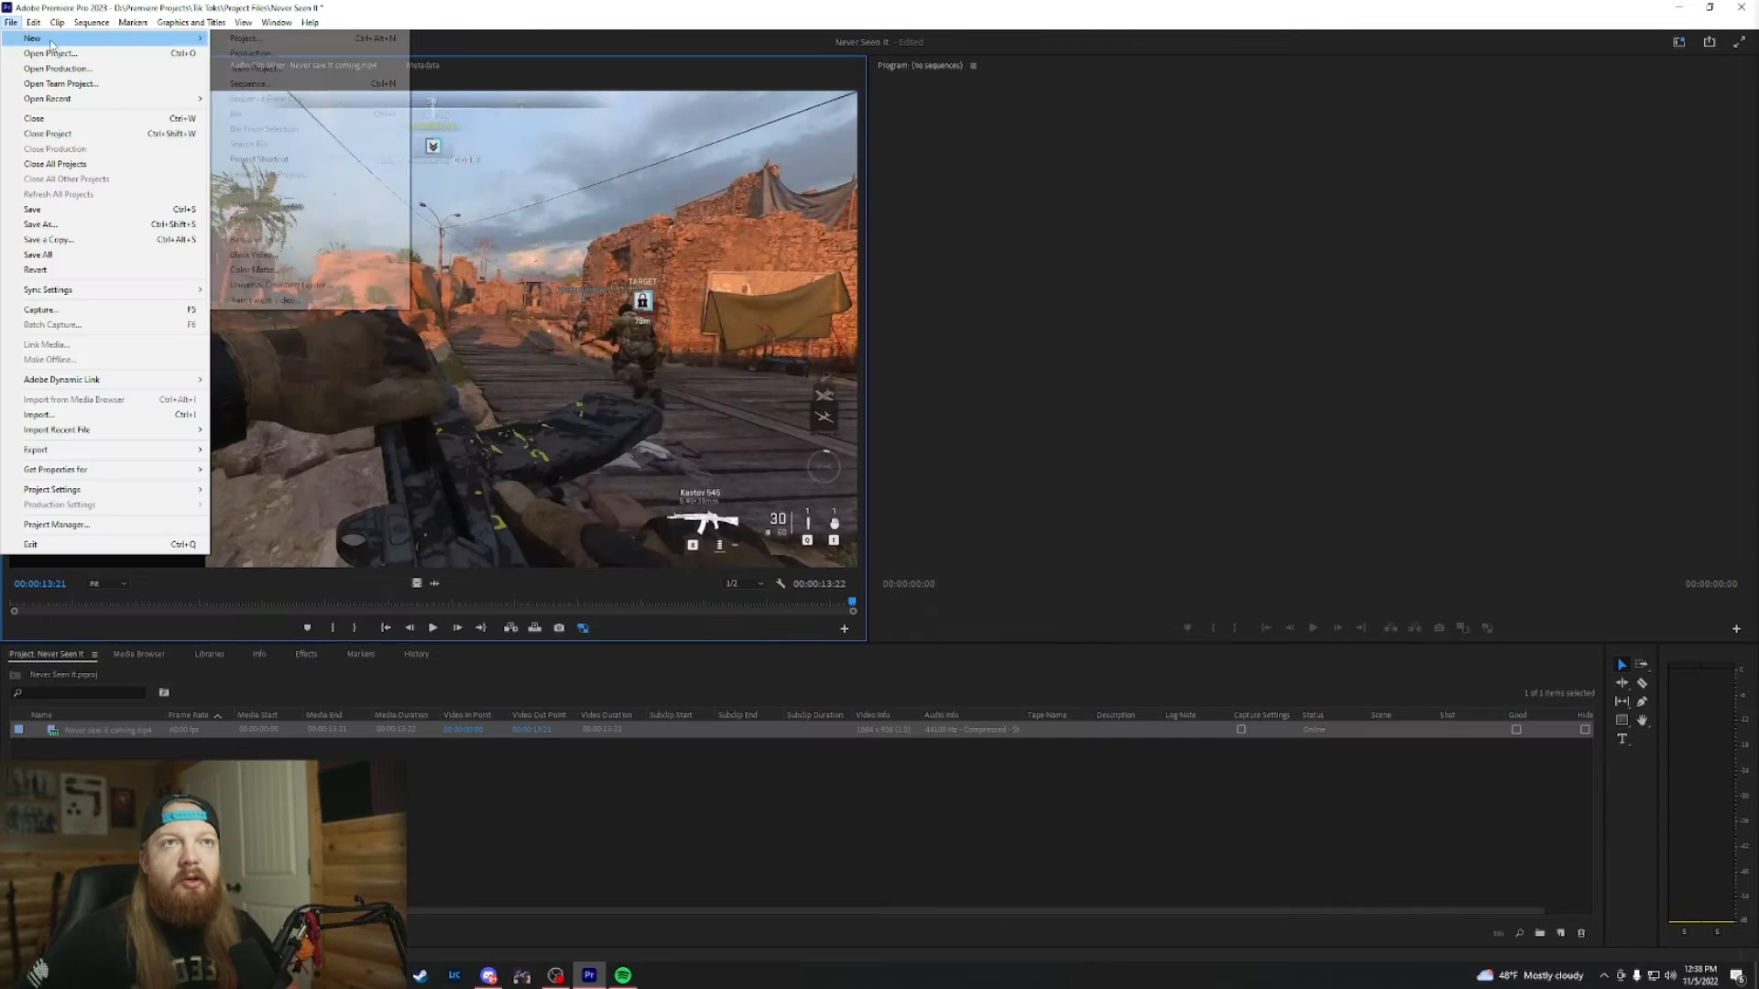
# Step: Create Sequence 01 as a custom 1080x1920 vertical sequence without saving a preset
pyautogui.click(249, 82)
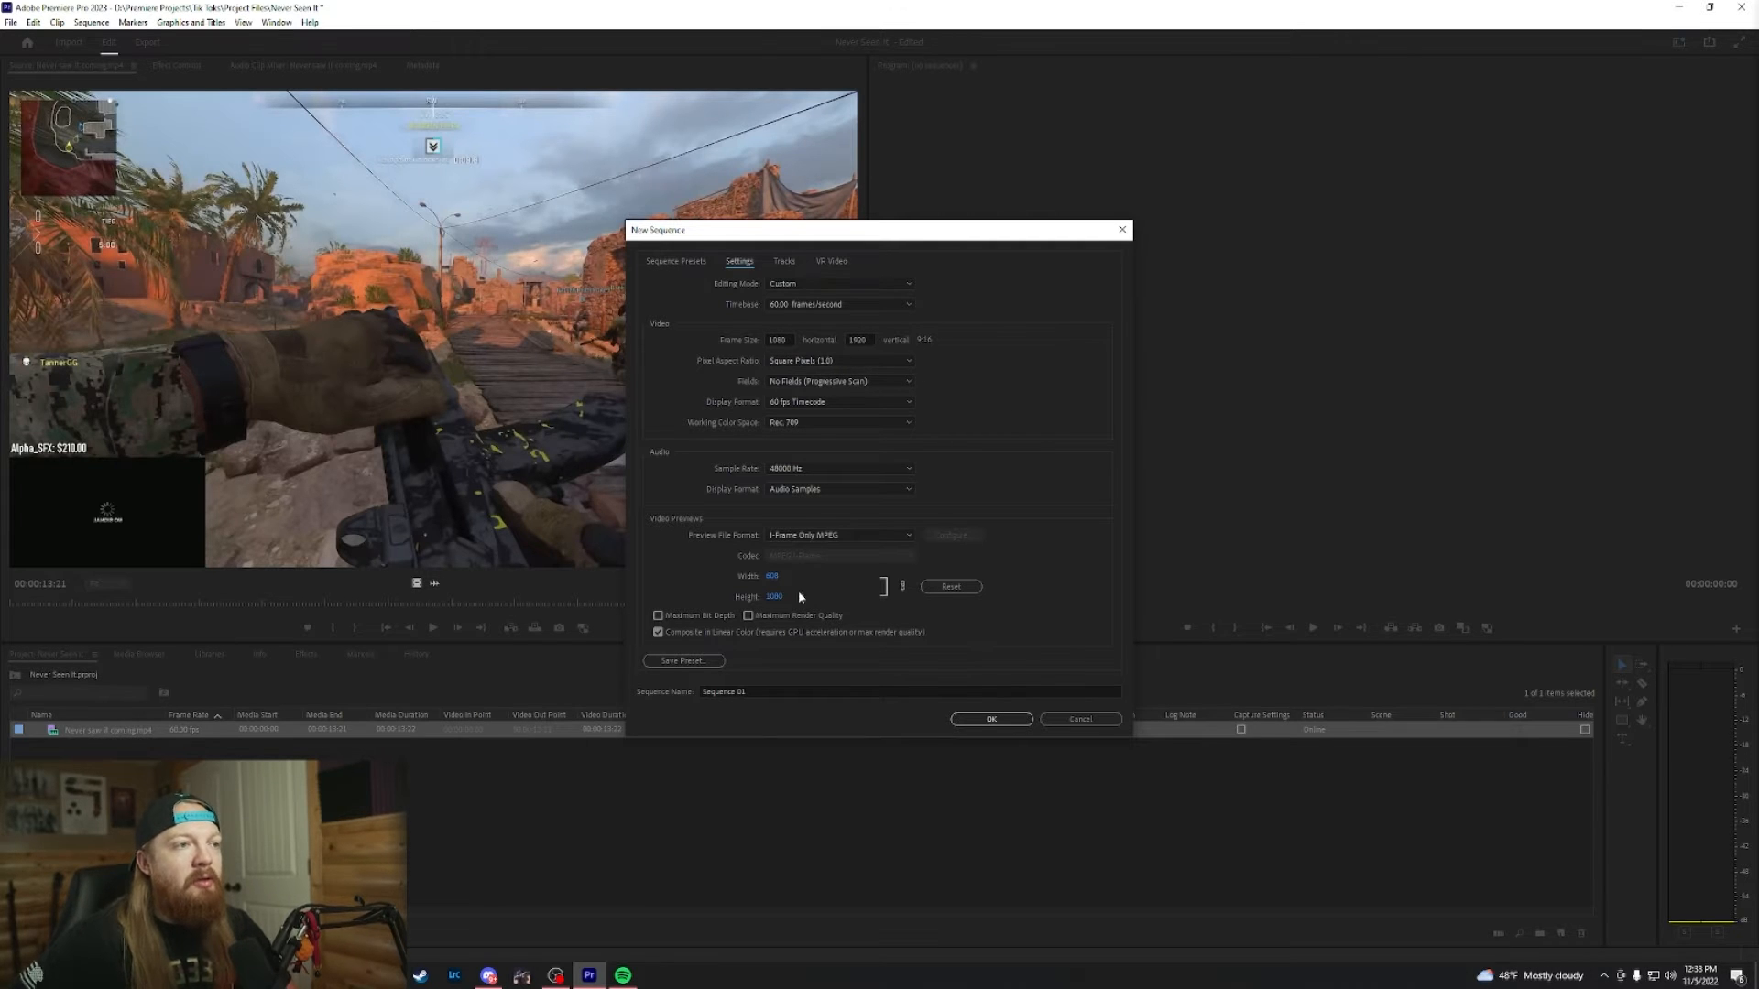
pyautogui.click(683, 660)
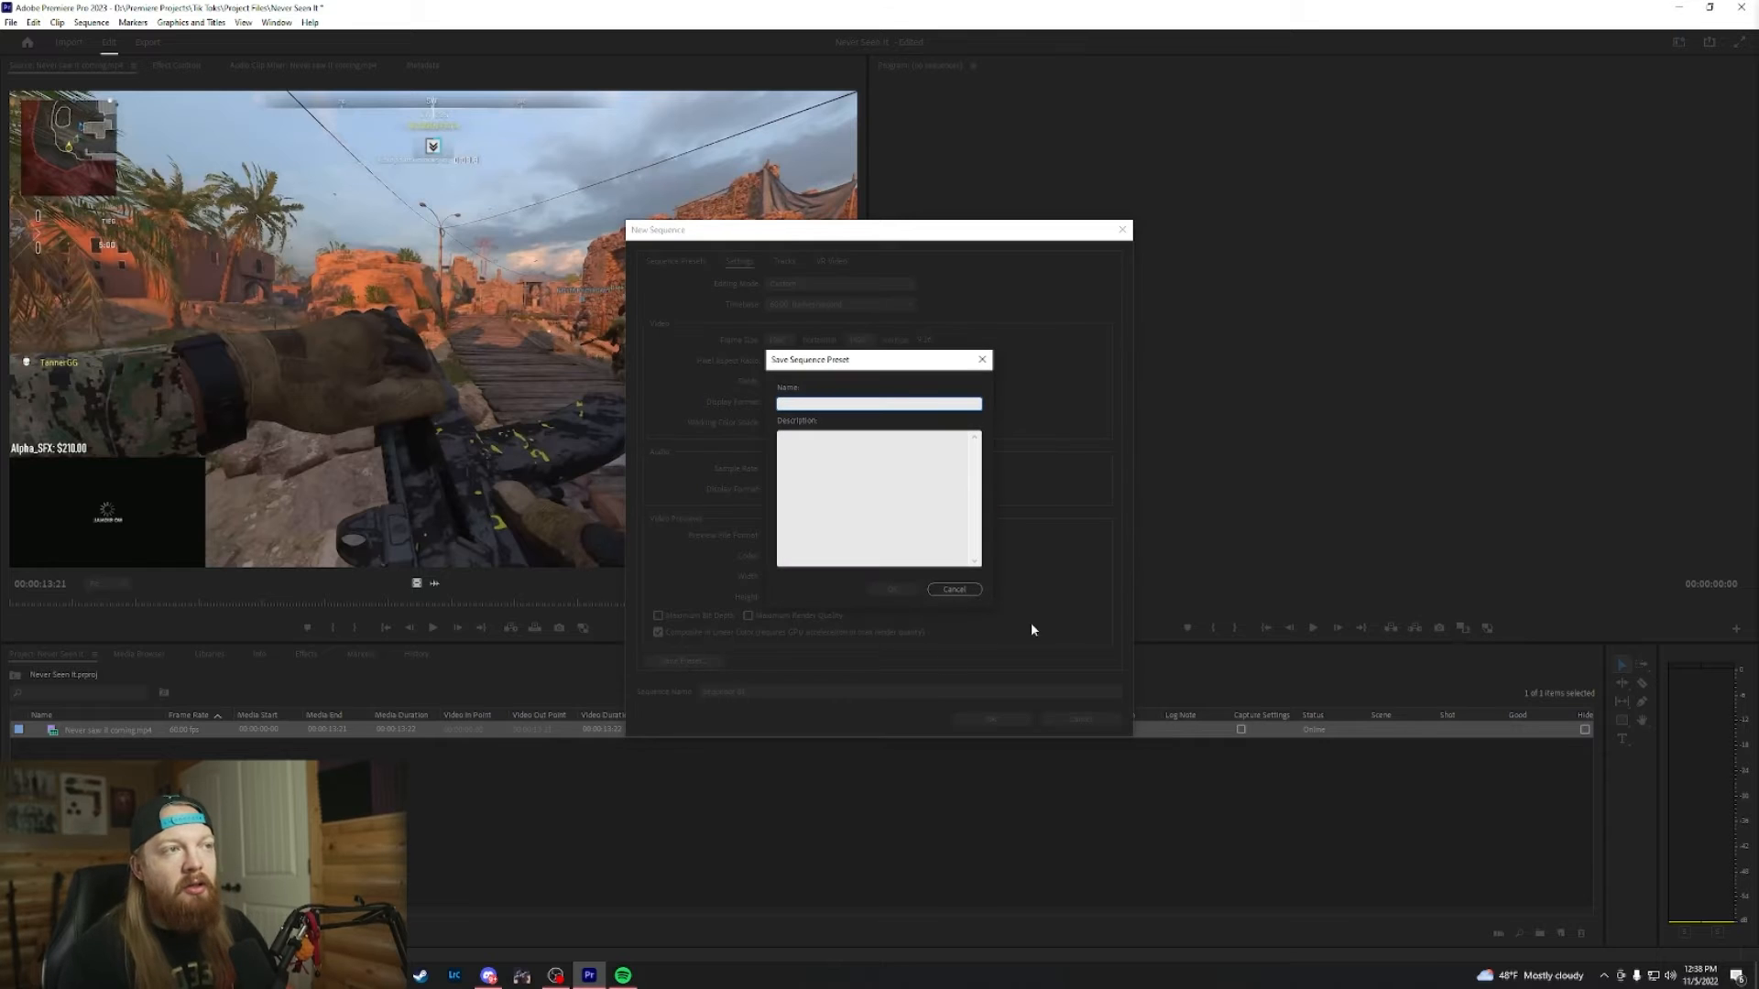
pyautogui.click(952, 590)
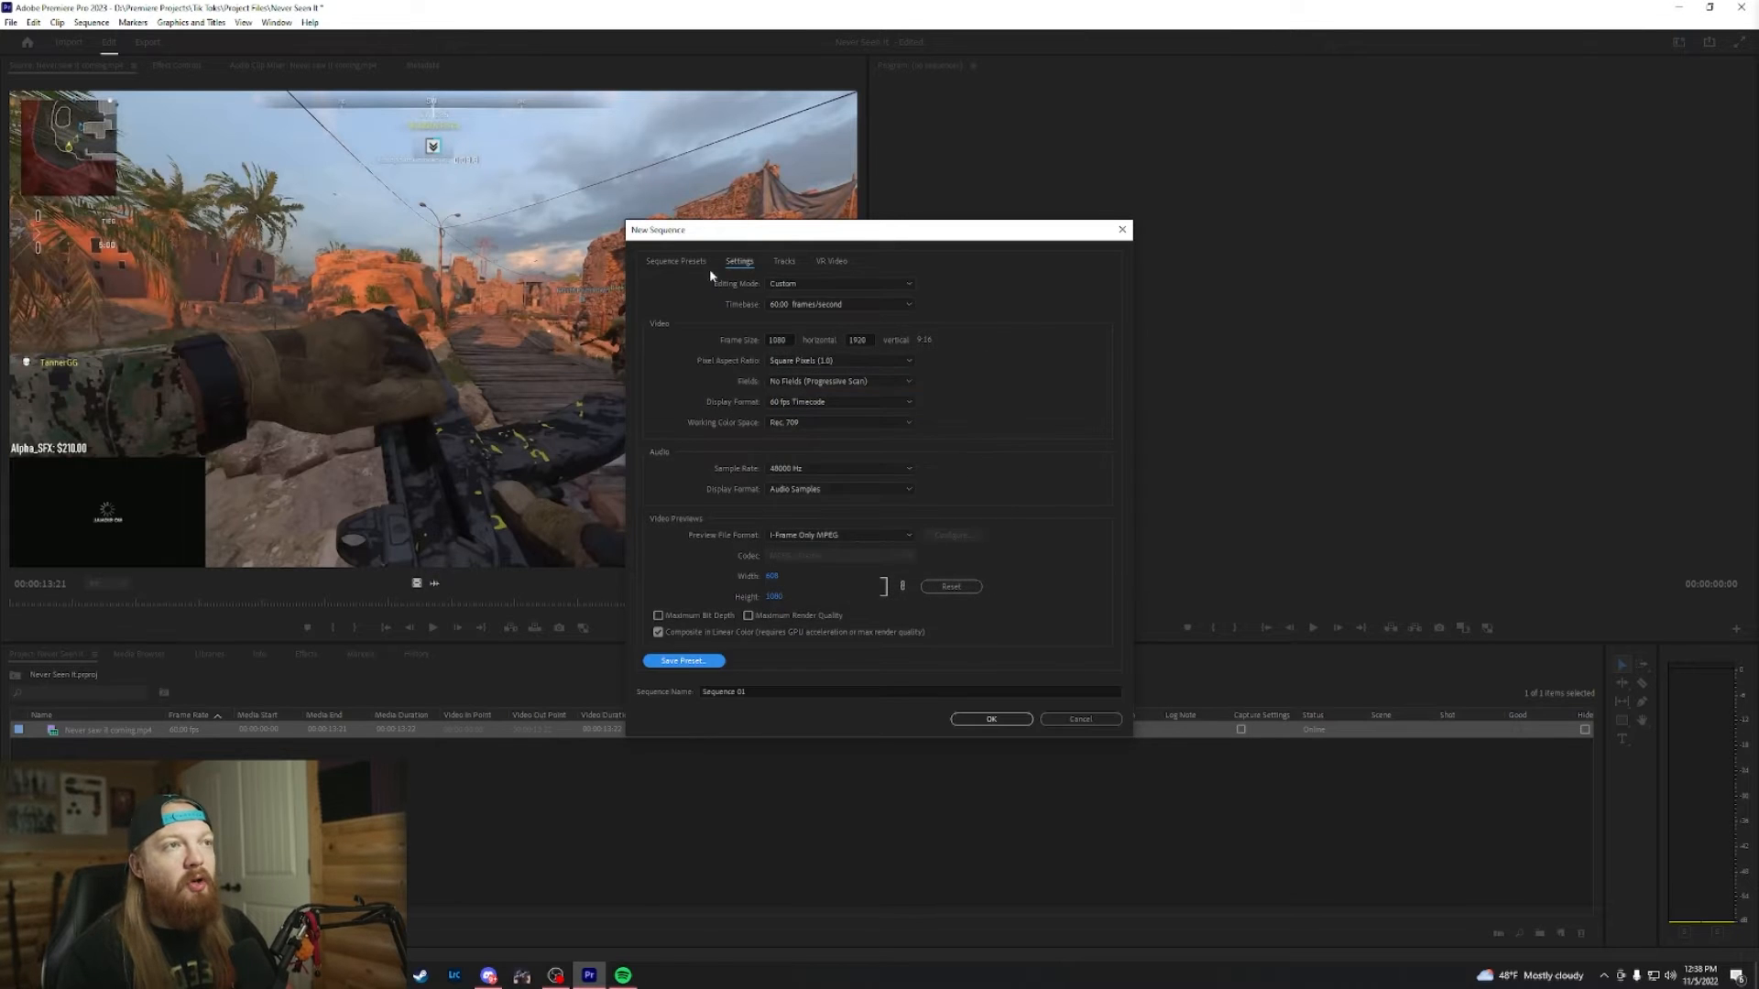
pyautogui.click(991, 719)
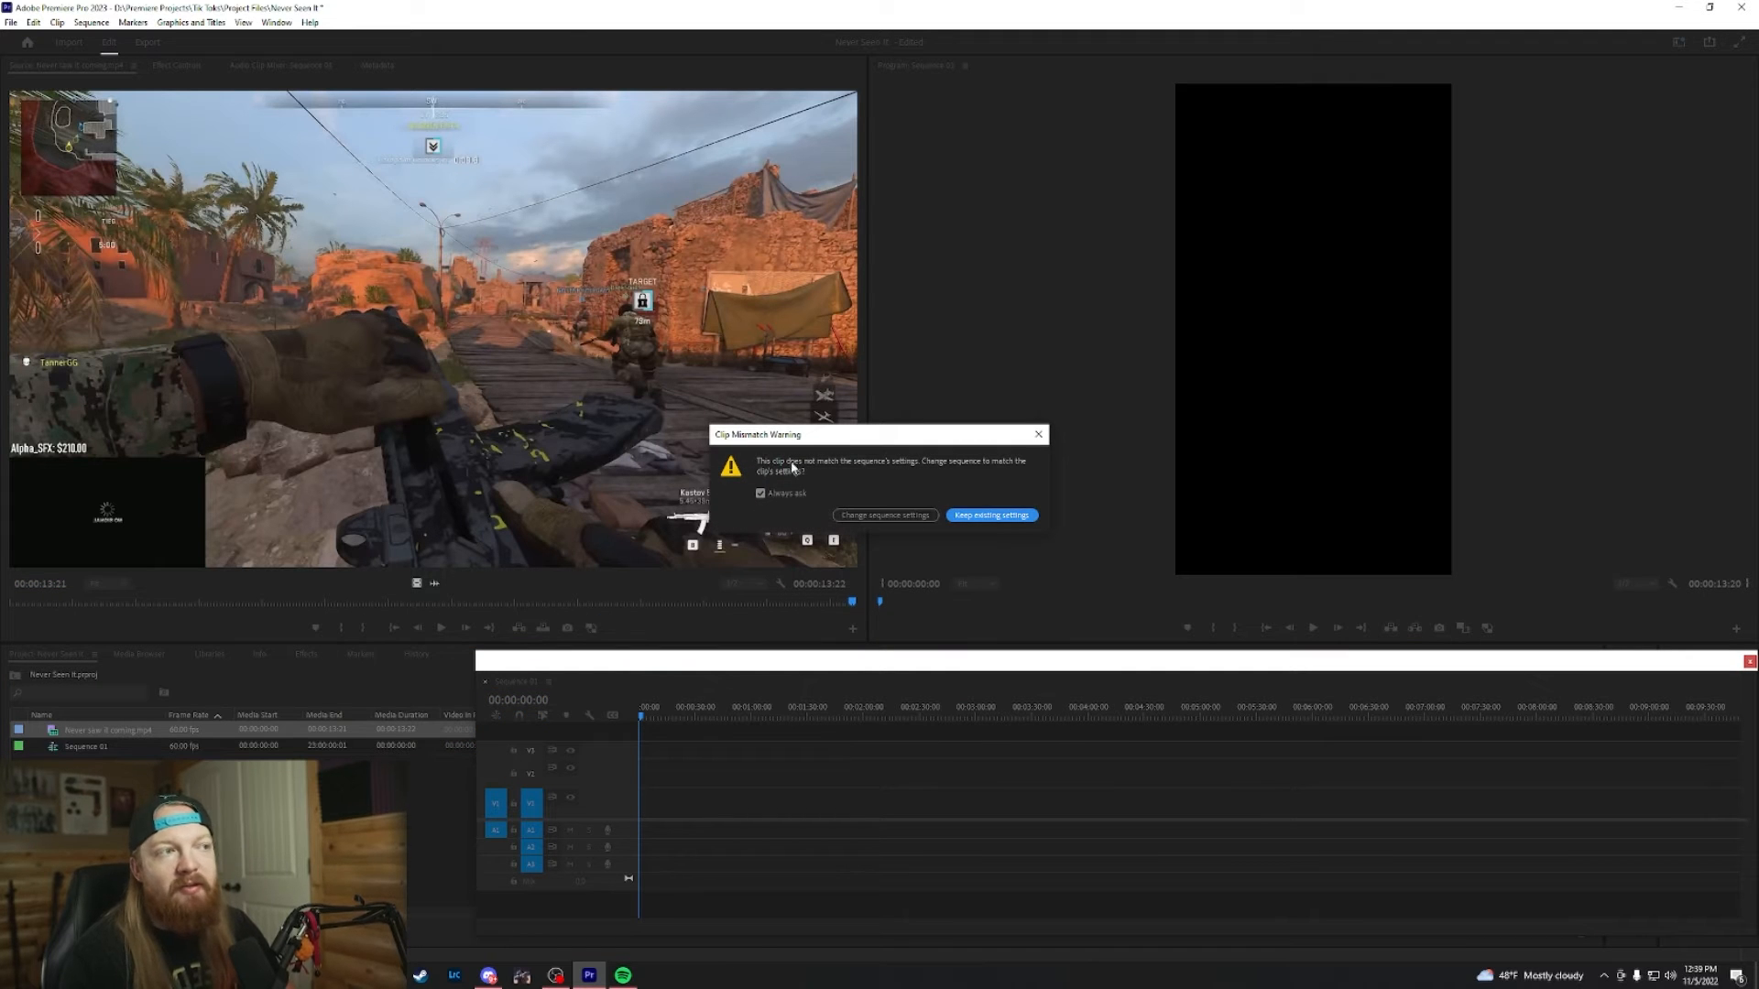
# Step: Keep the vertical sequence settings for the dropped clip and bring up the Effects list for crop
pyautogui.click(991, 515)
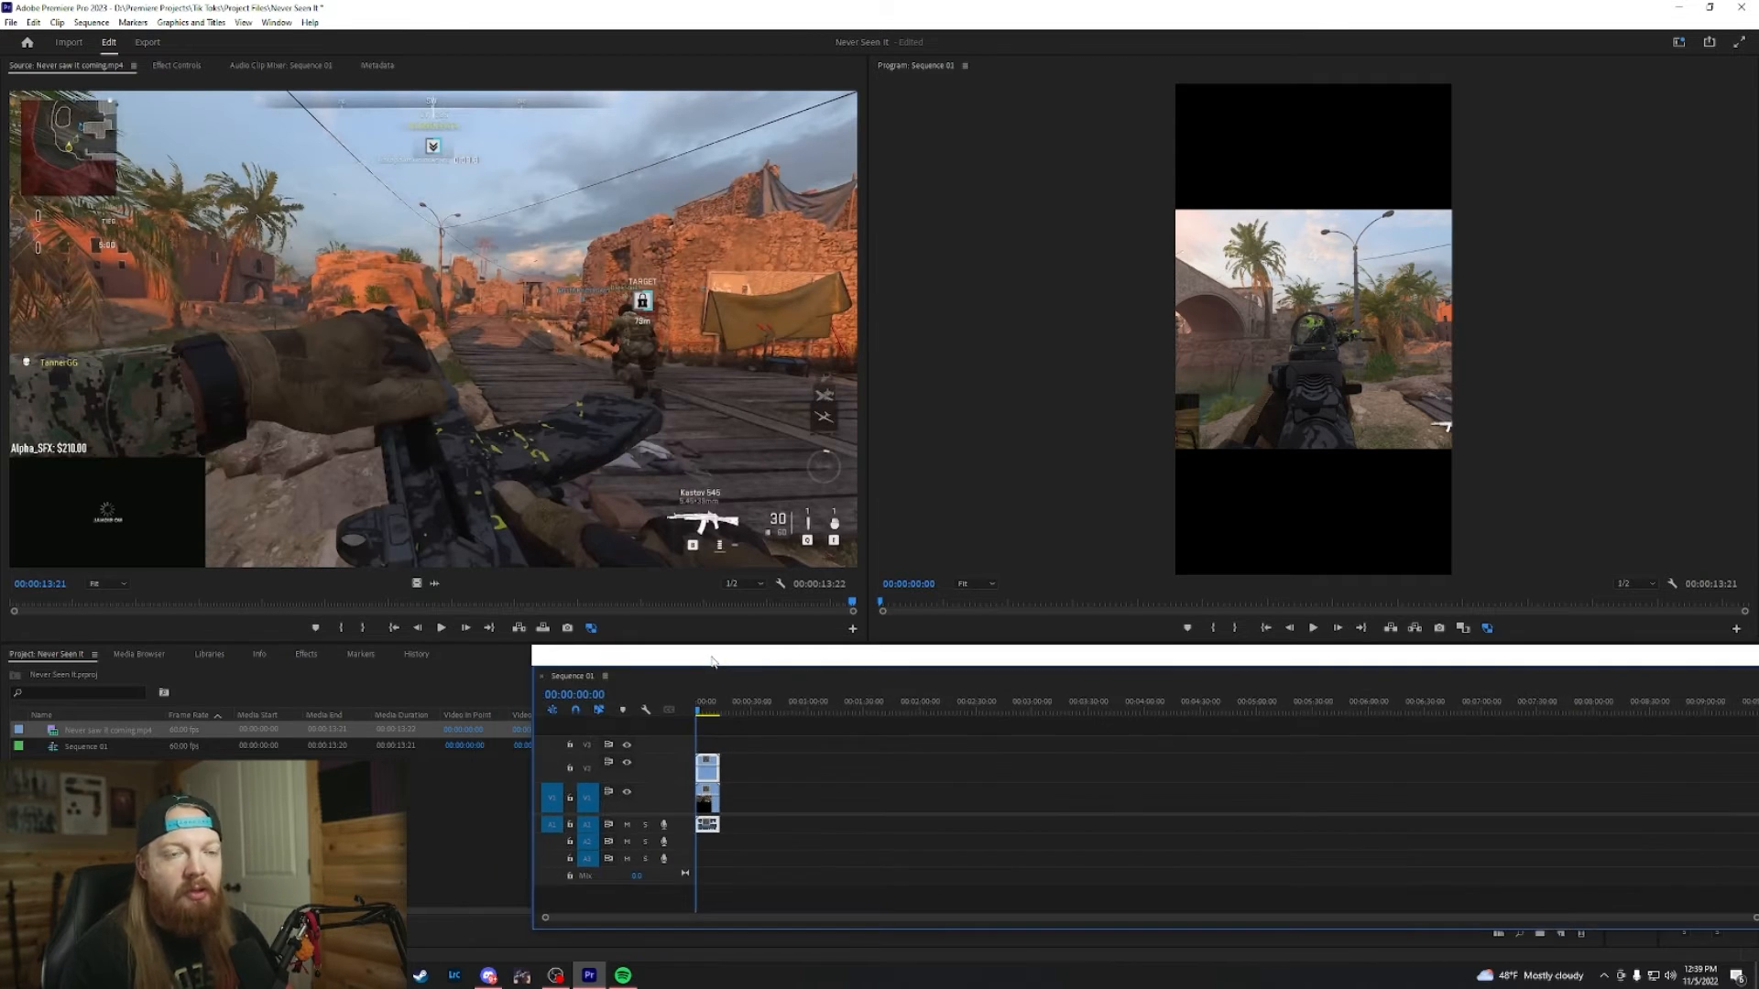
pyautogui.click(304, 654)
pyautogui.write('crop')
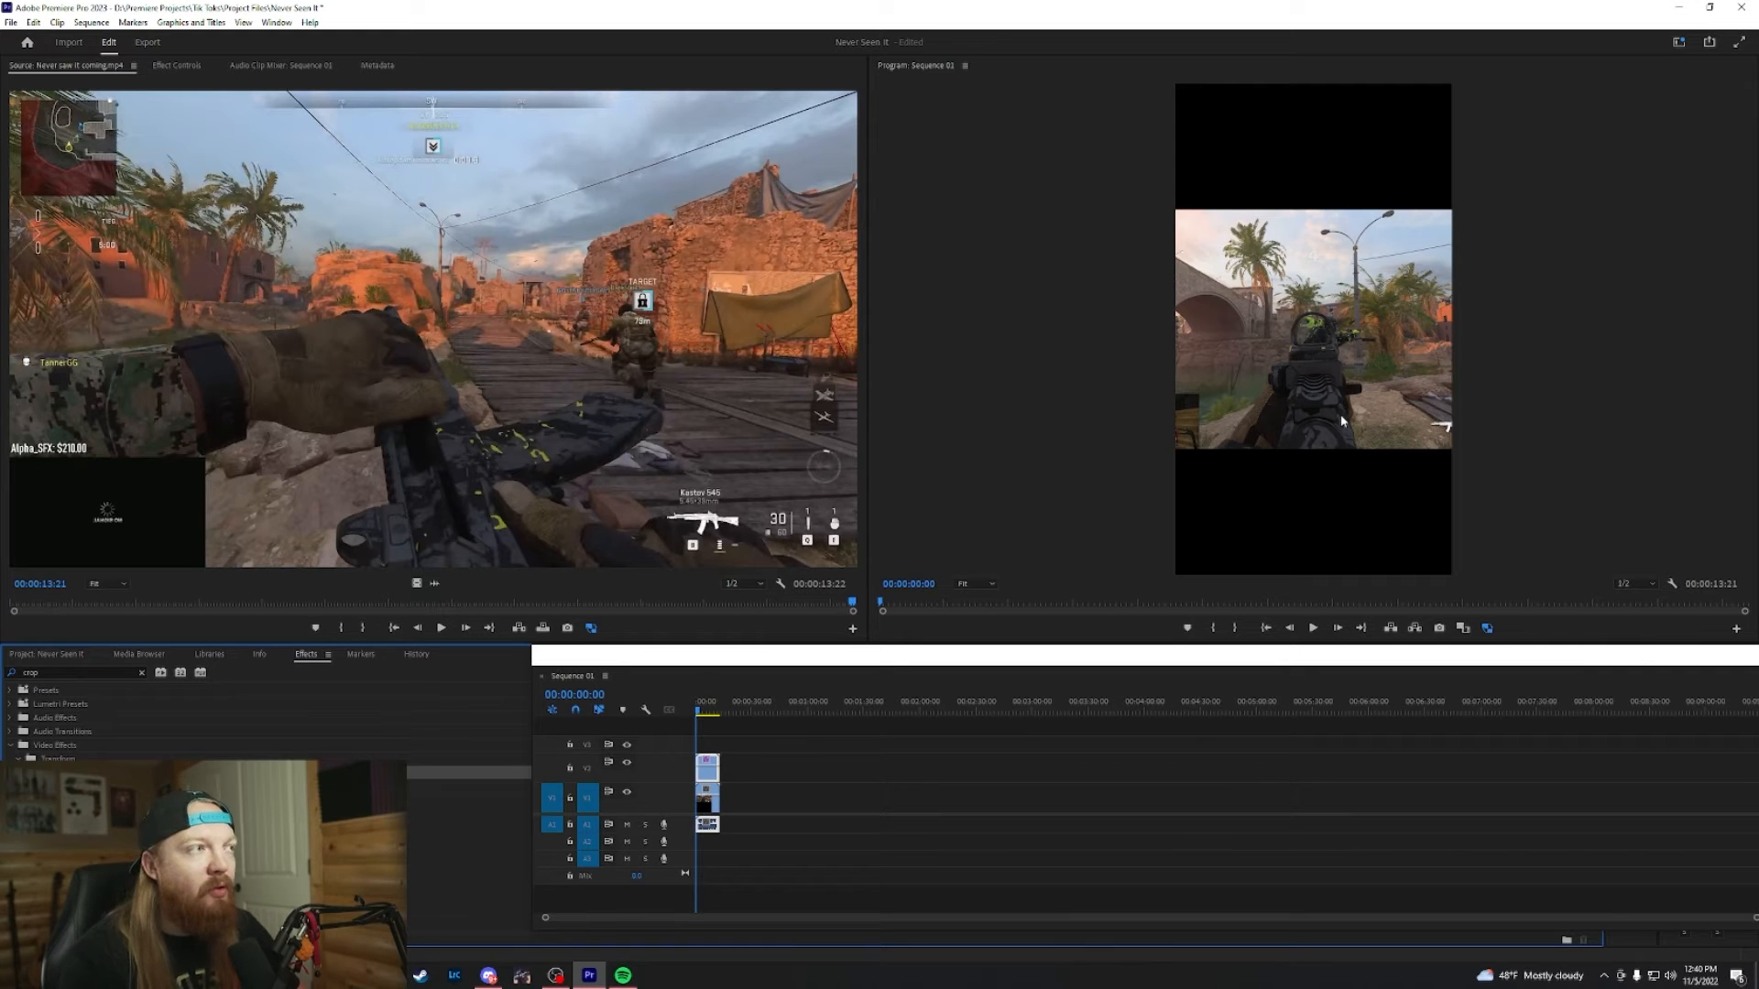
# Step: Show the gameplay clip's Effect Controls to adjust Crop, Scale and Position
pyautogui.click(174, 66)
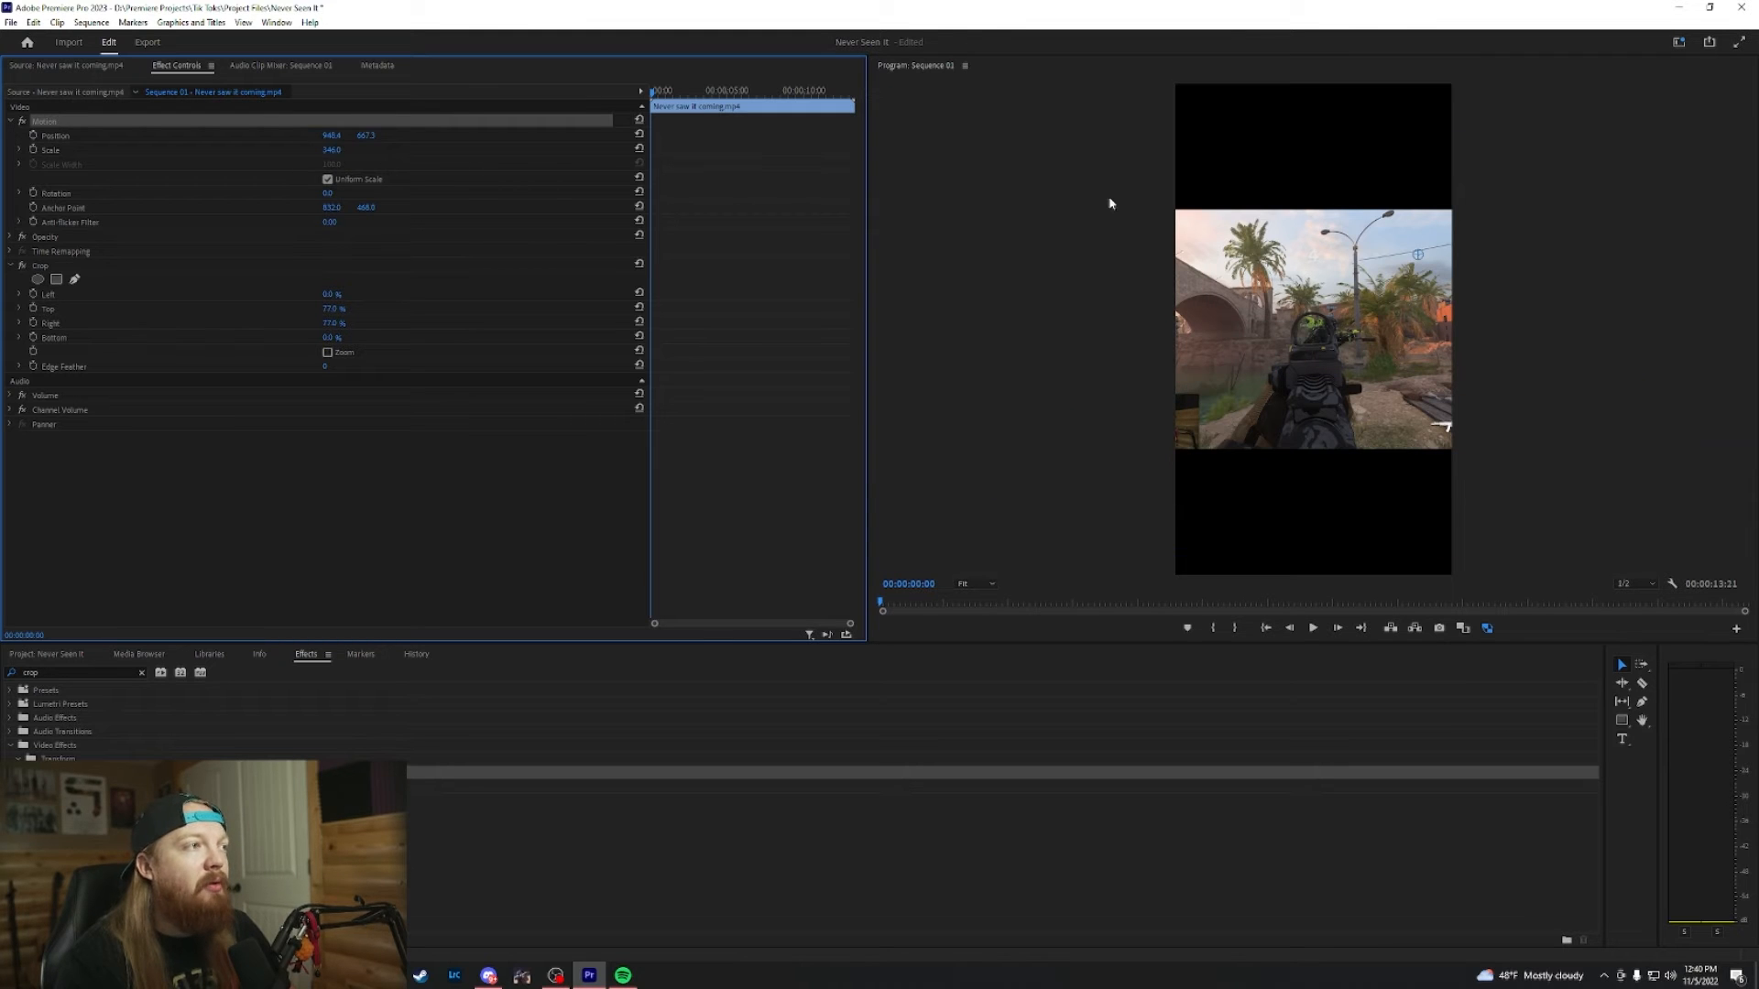
pyautogui.moveTo(1308, 476)
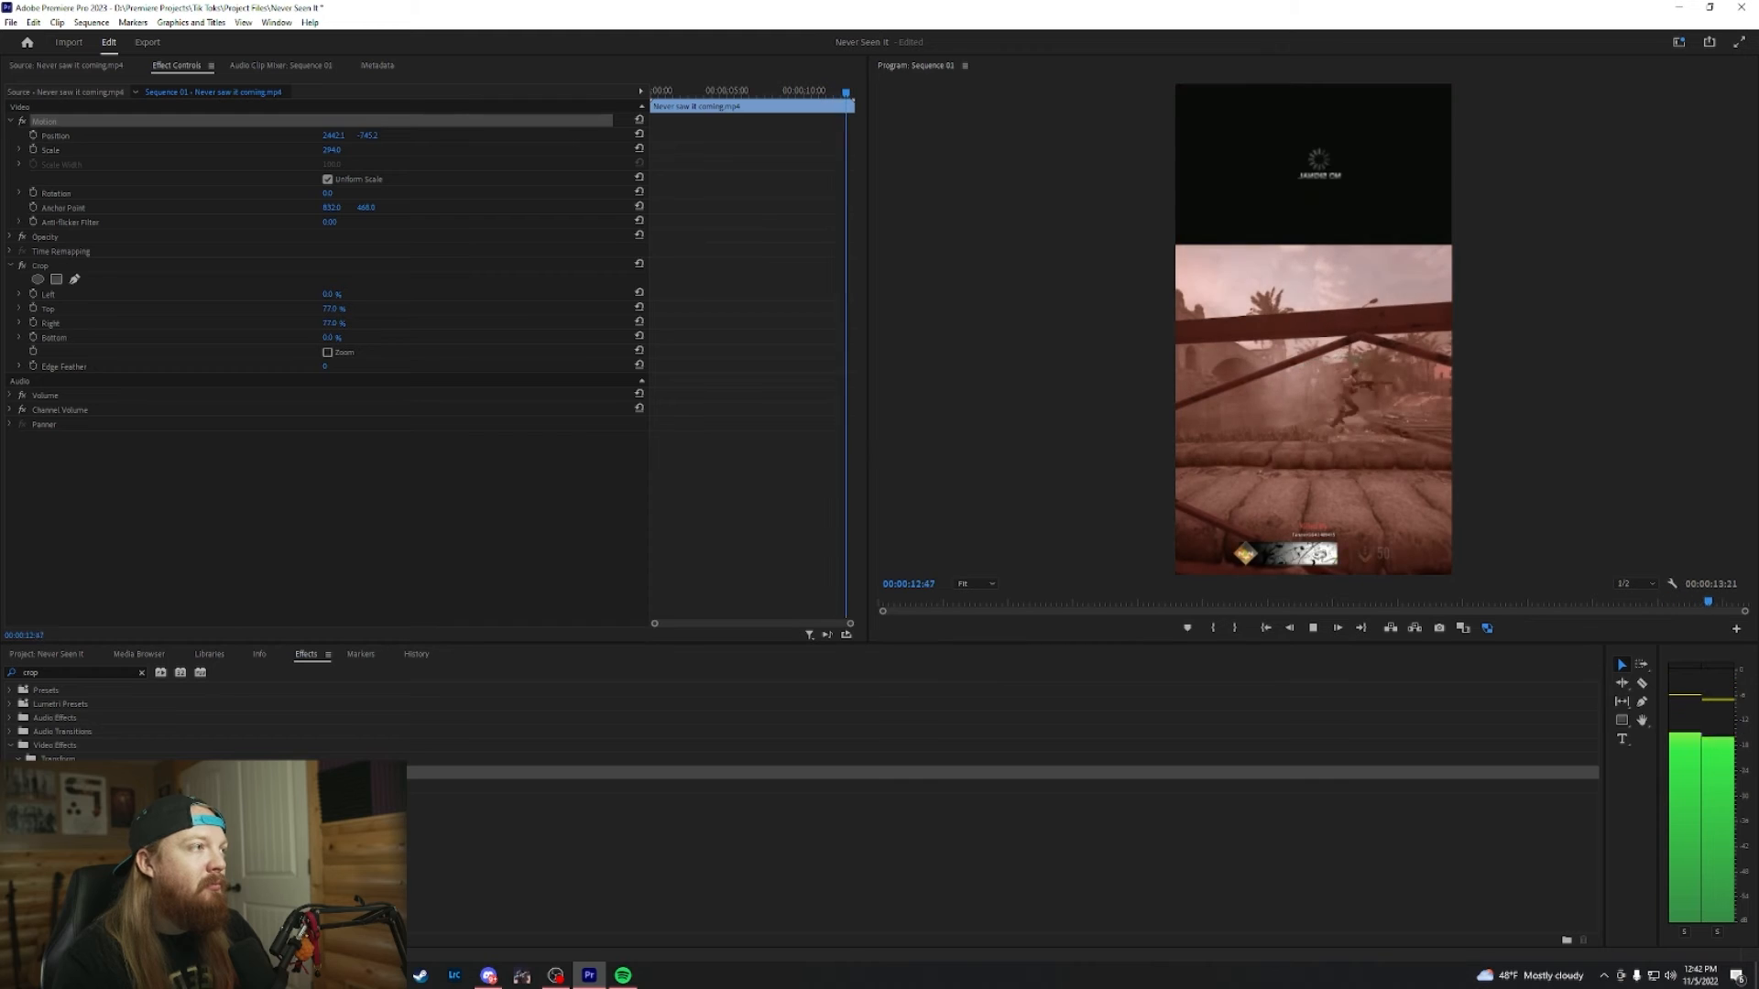
# Step: Save the clip's Crop effect settings as a reusable preset and confirm
pyautogui.click(716, 92)
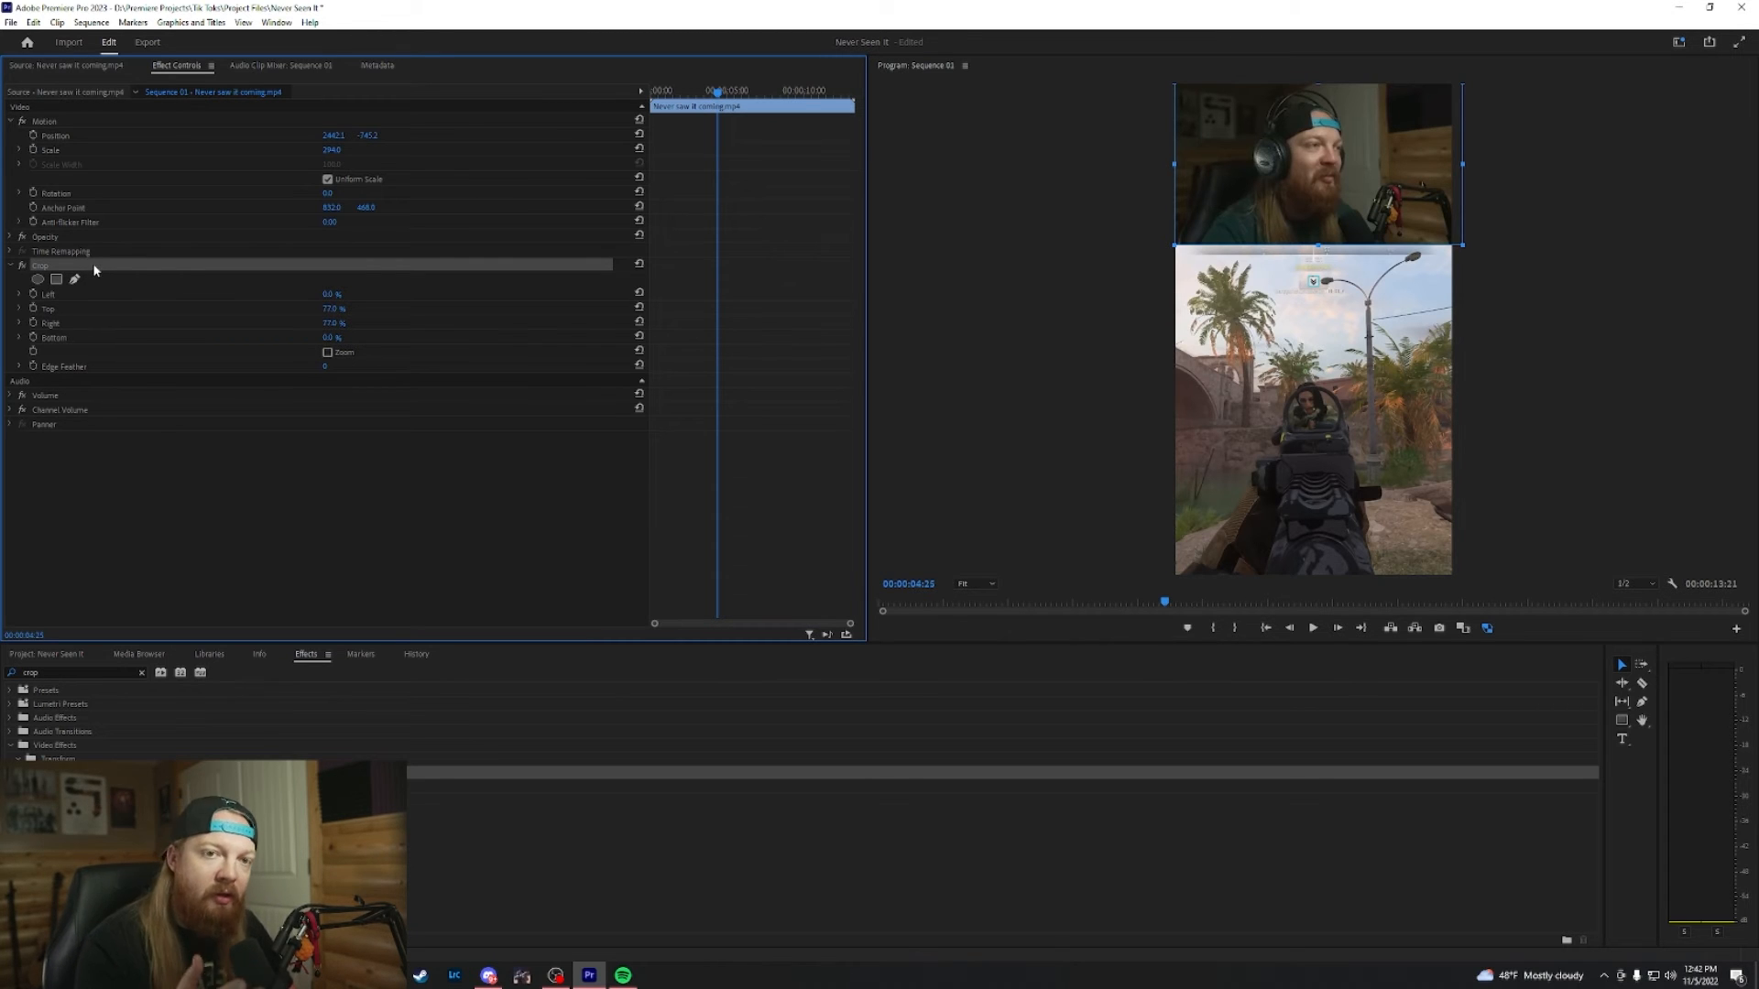
pyautogui.rightClick(37, 267)
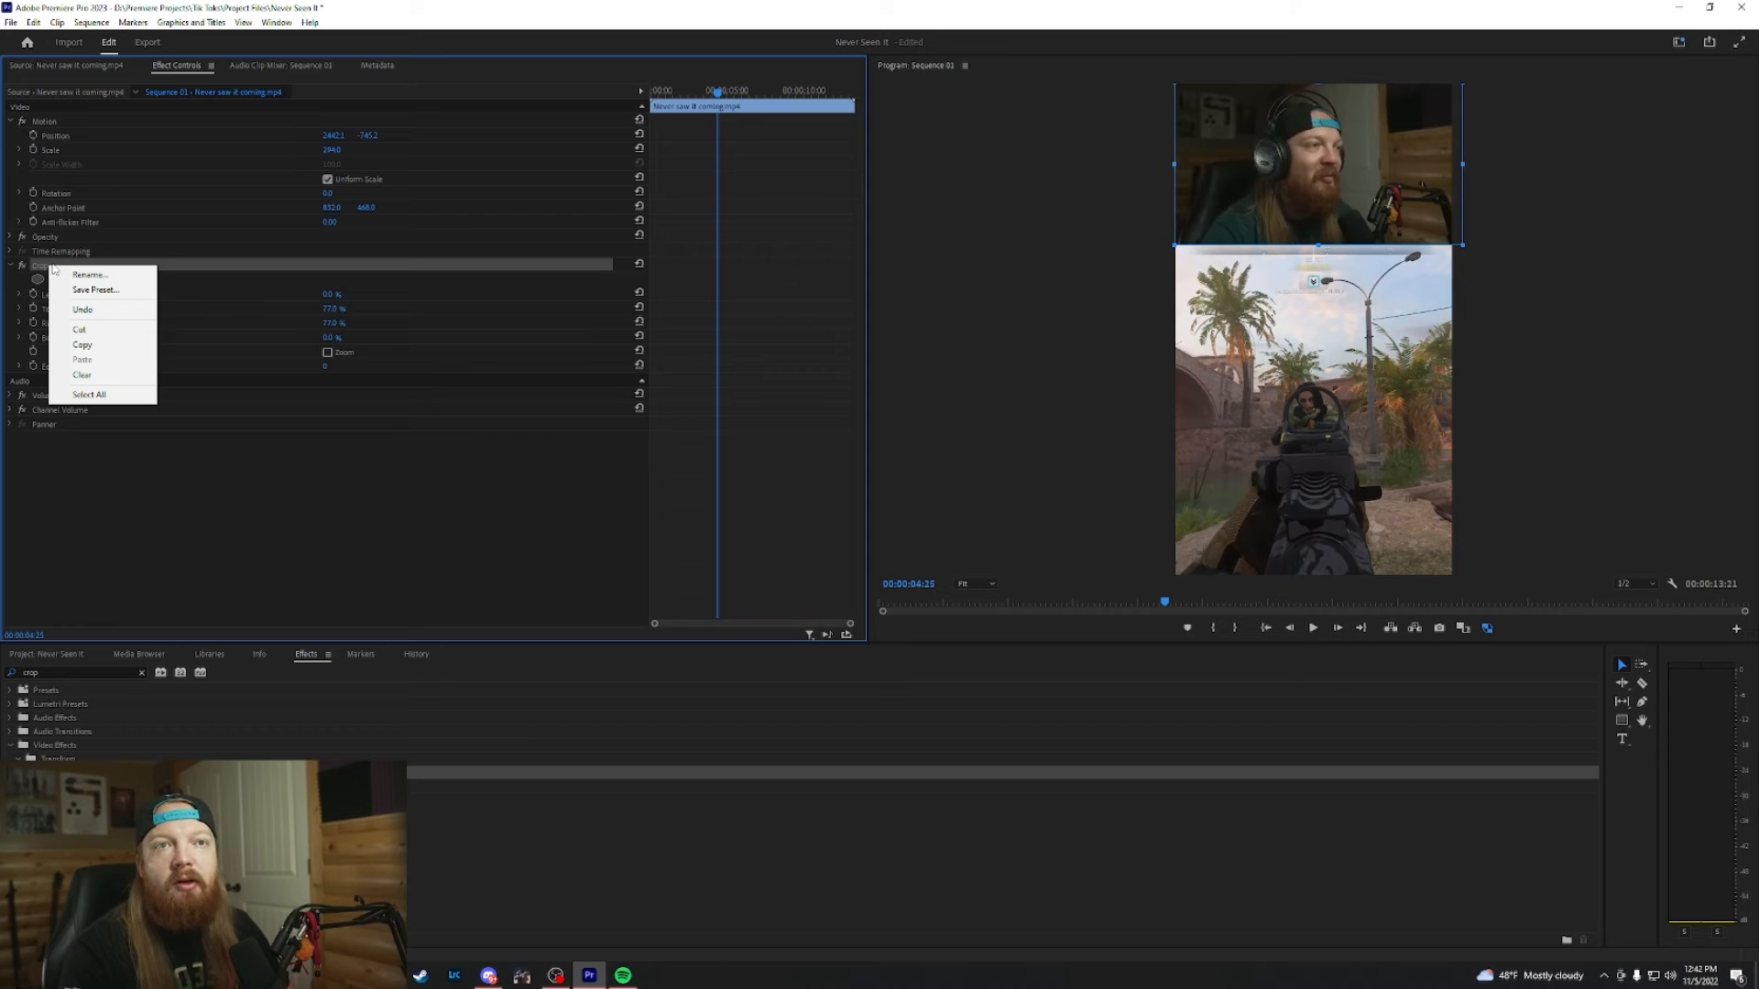
pyautogui.click(91, 290)
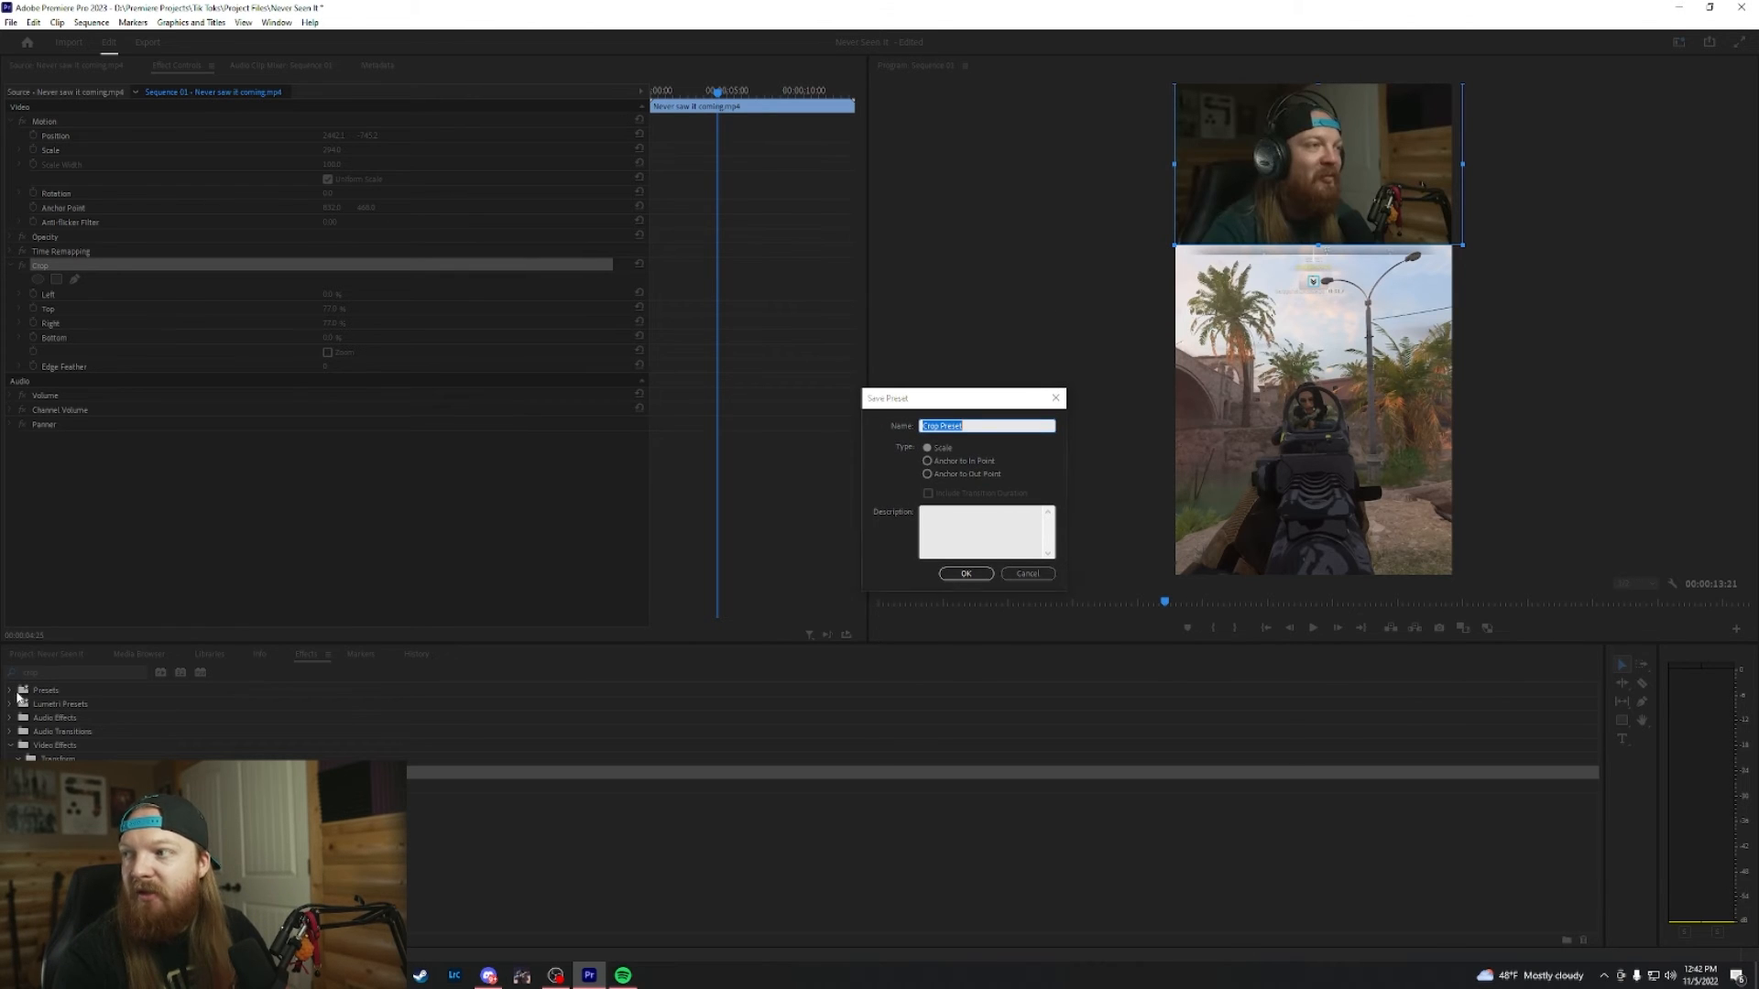
pyautogui.click(1026, 574)
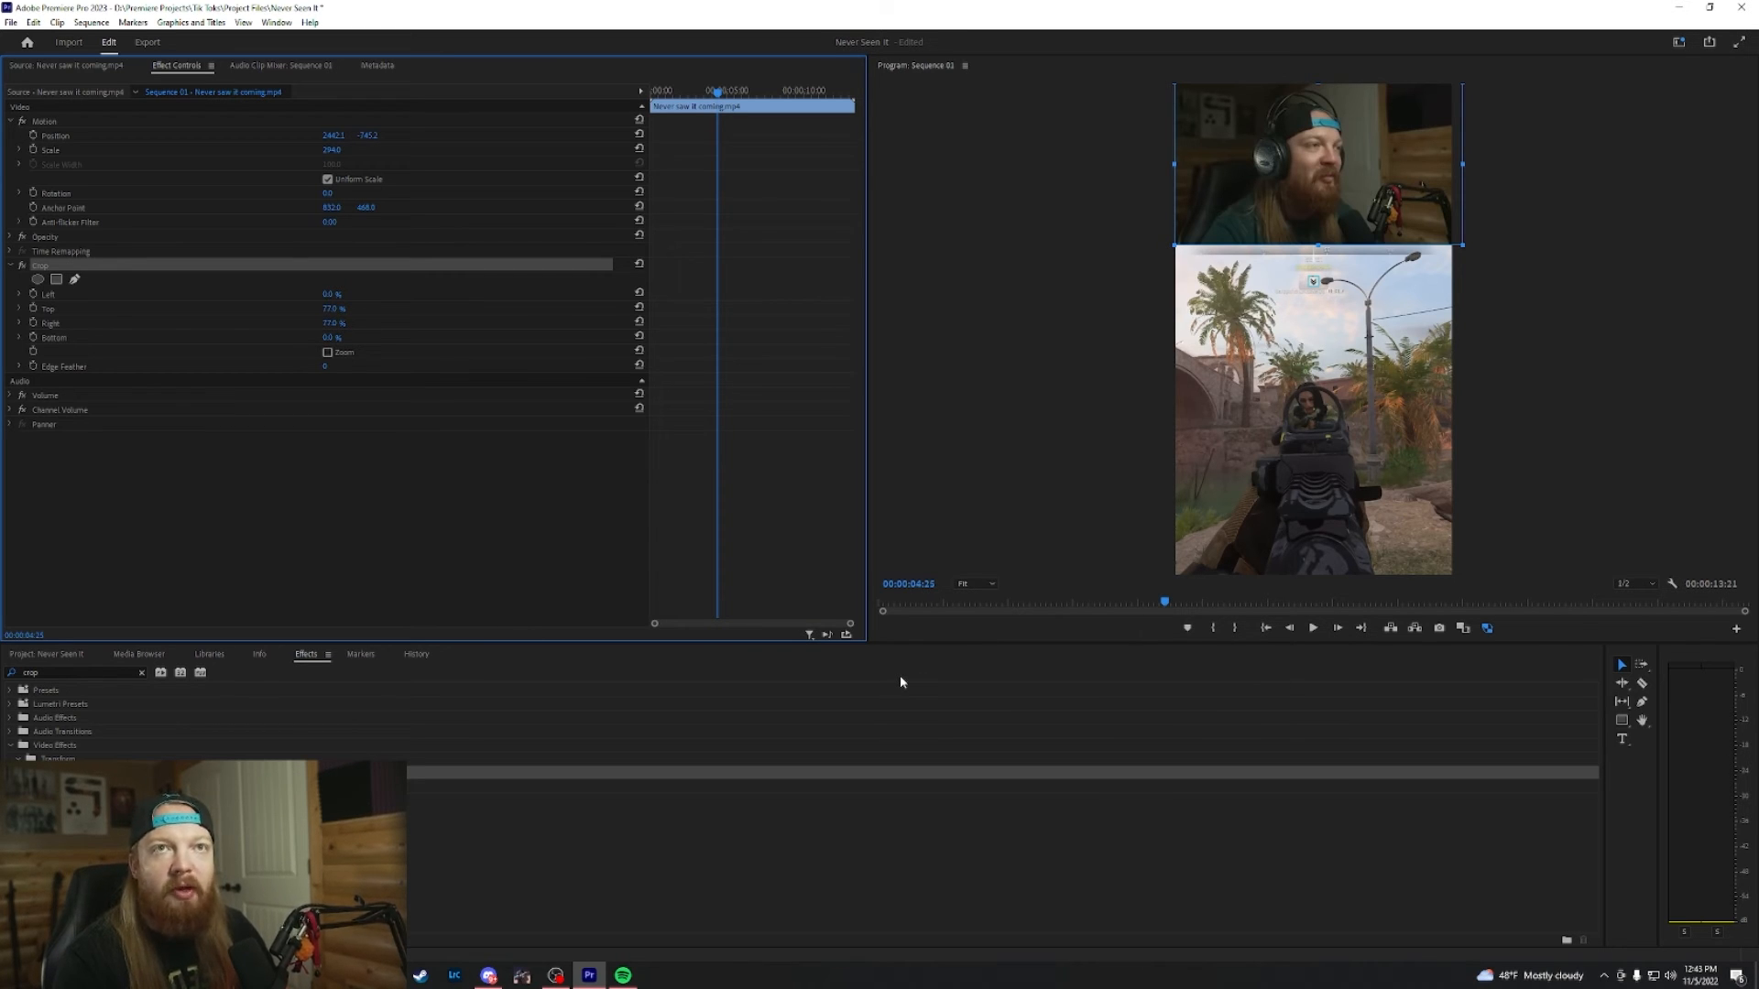
pyautogui.click(9, 24)
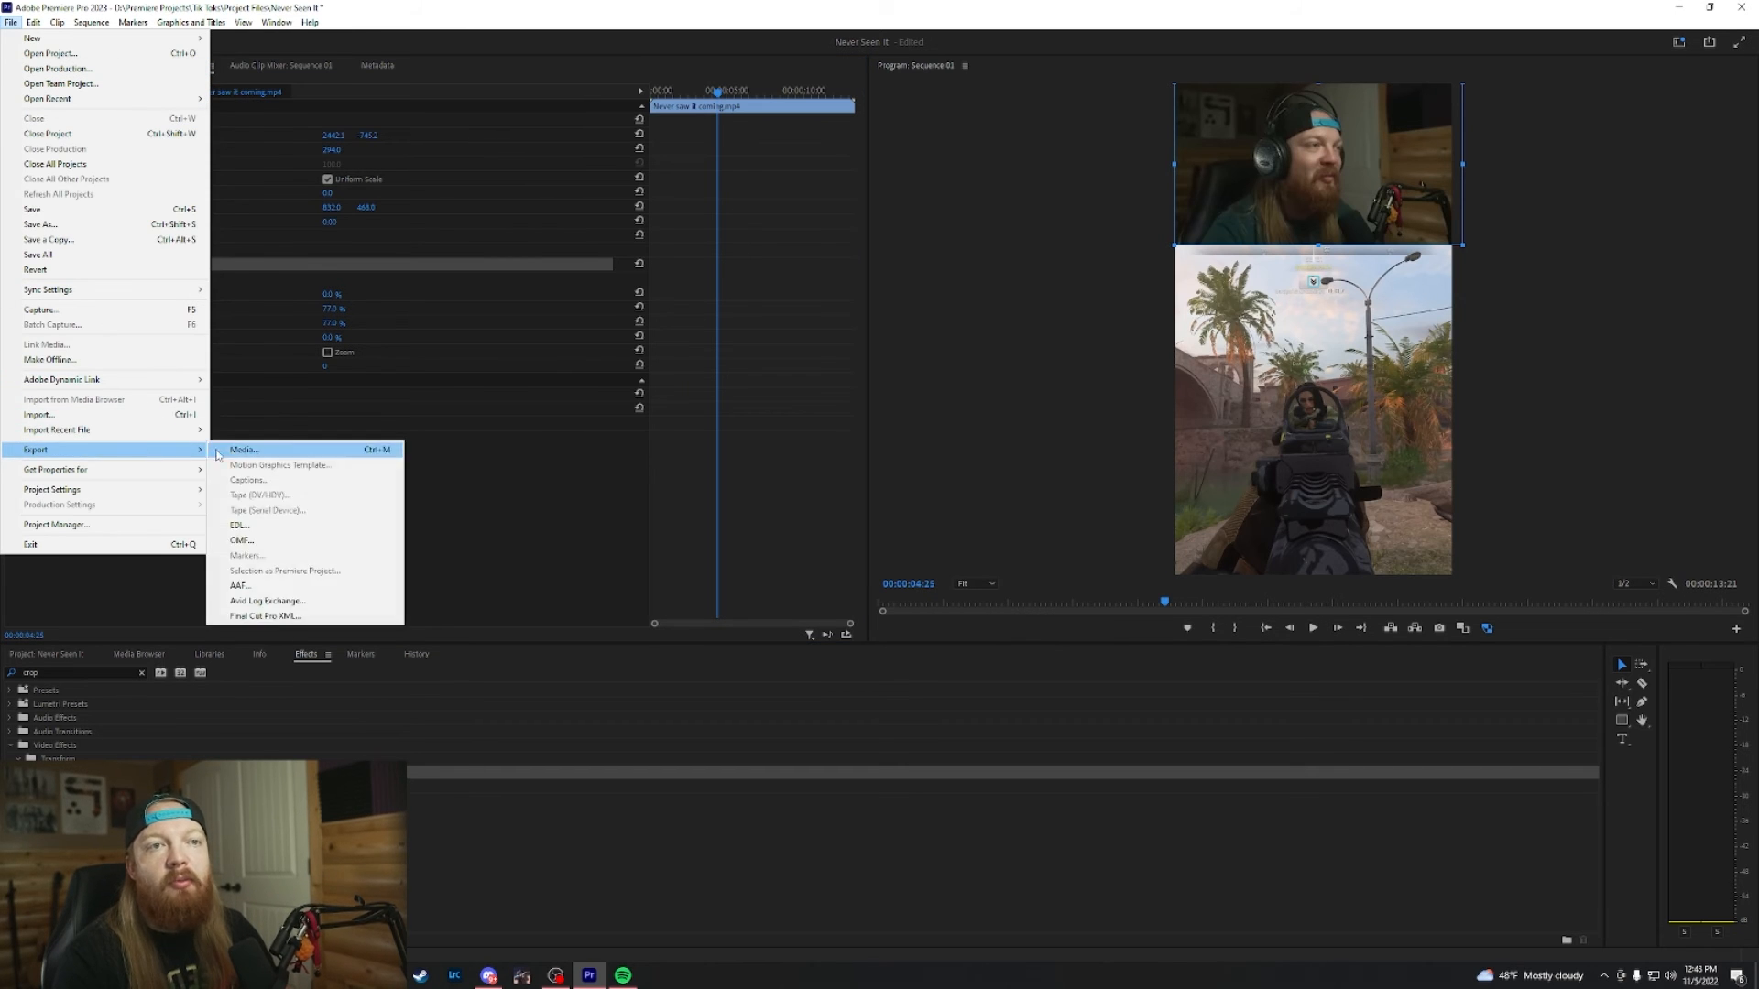
# Step: Open Export Media for Sequence 01 and enable Render at Maximum Depth and Maximum Render Quality
pyautogui.click(242, 448)
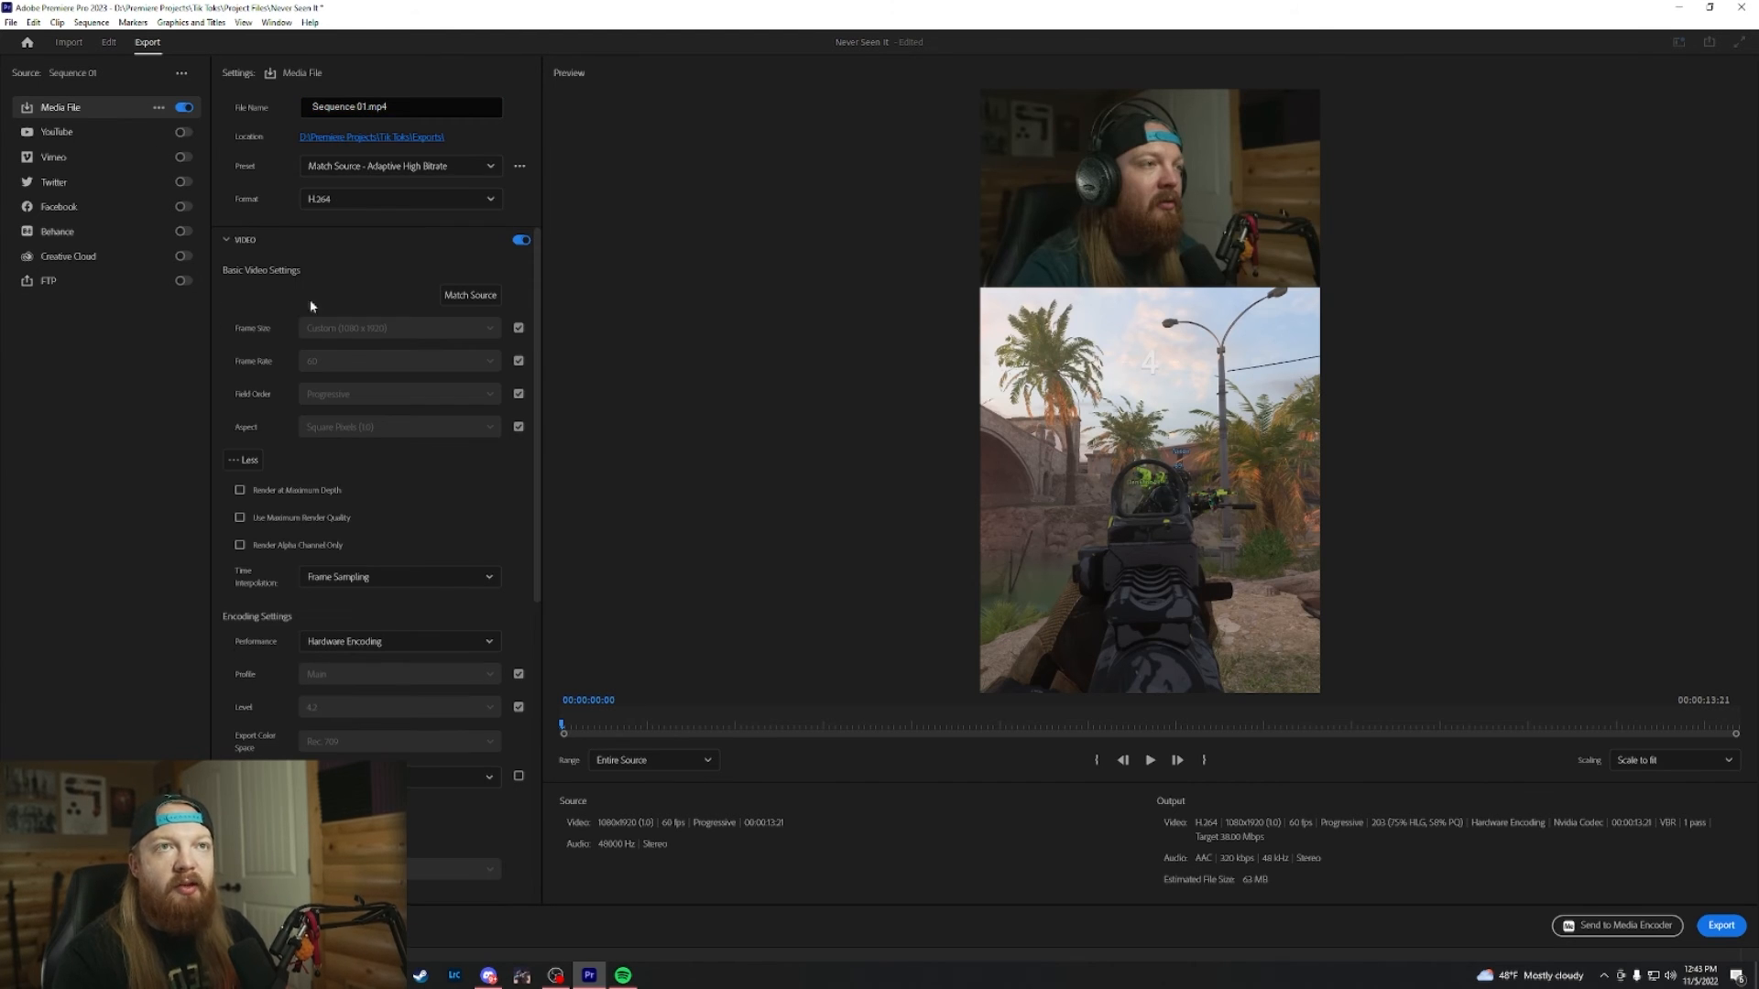
pyautogui.moveTo(227, 385)
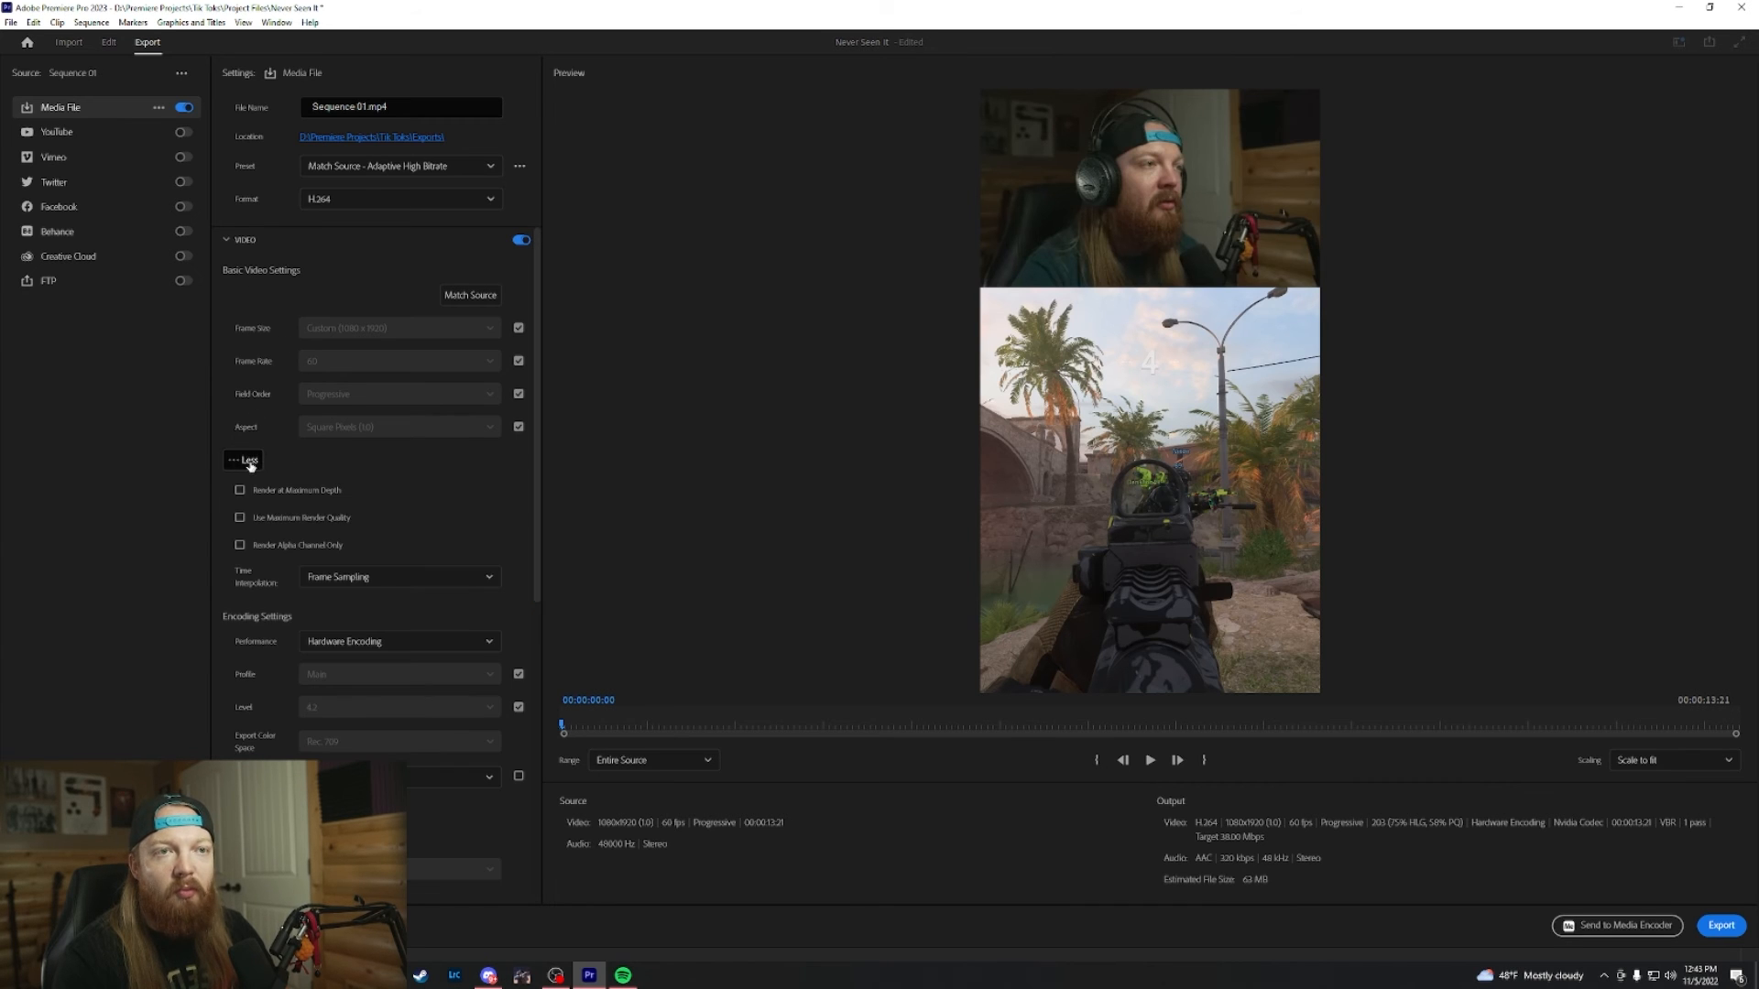
pyautogui.click(240, 491)
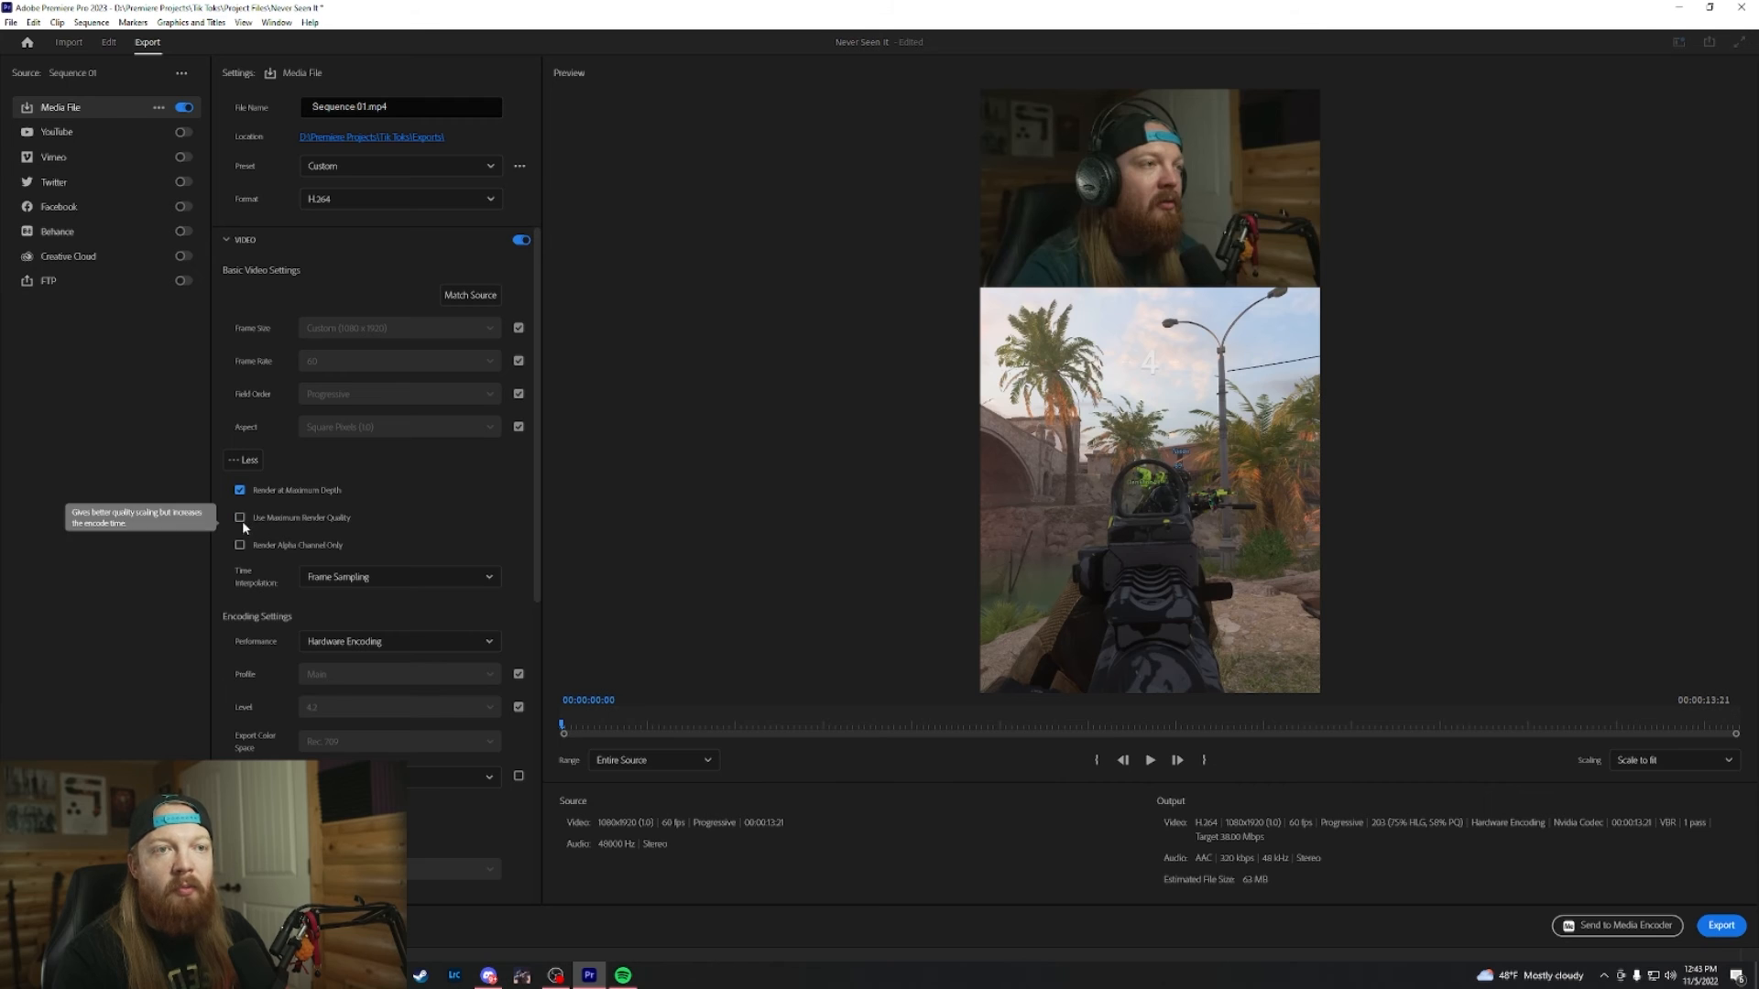
pyautogui.click(240, 517)
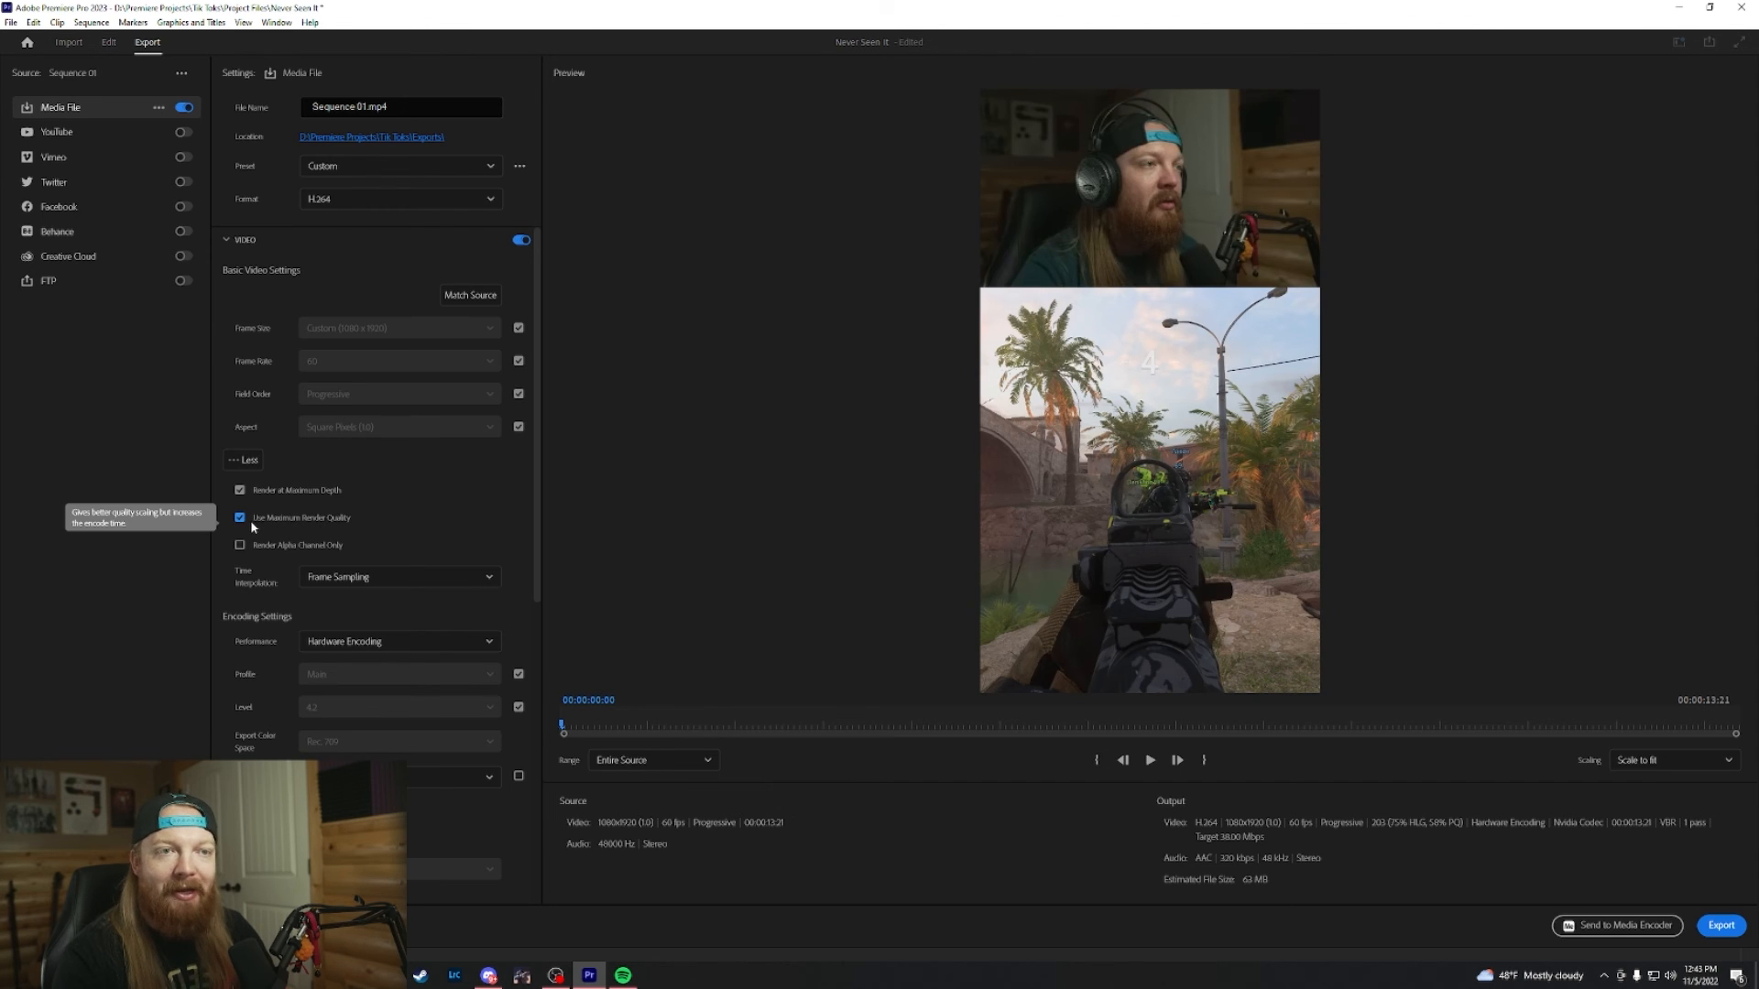
pyautogui.scroll(-3)
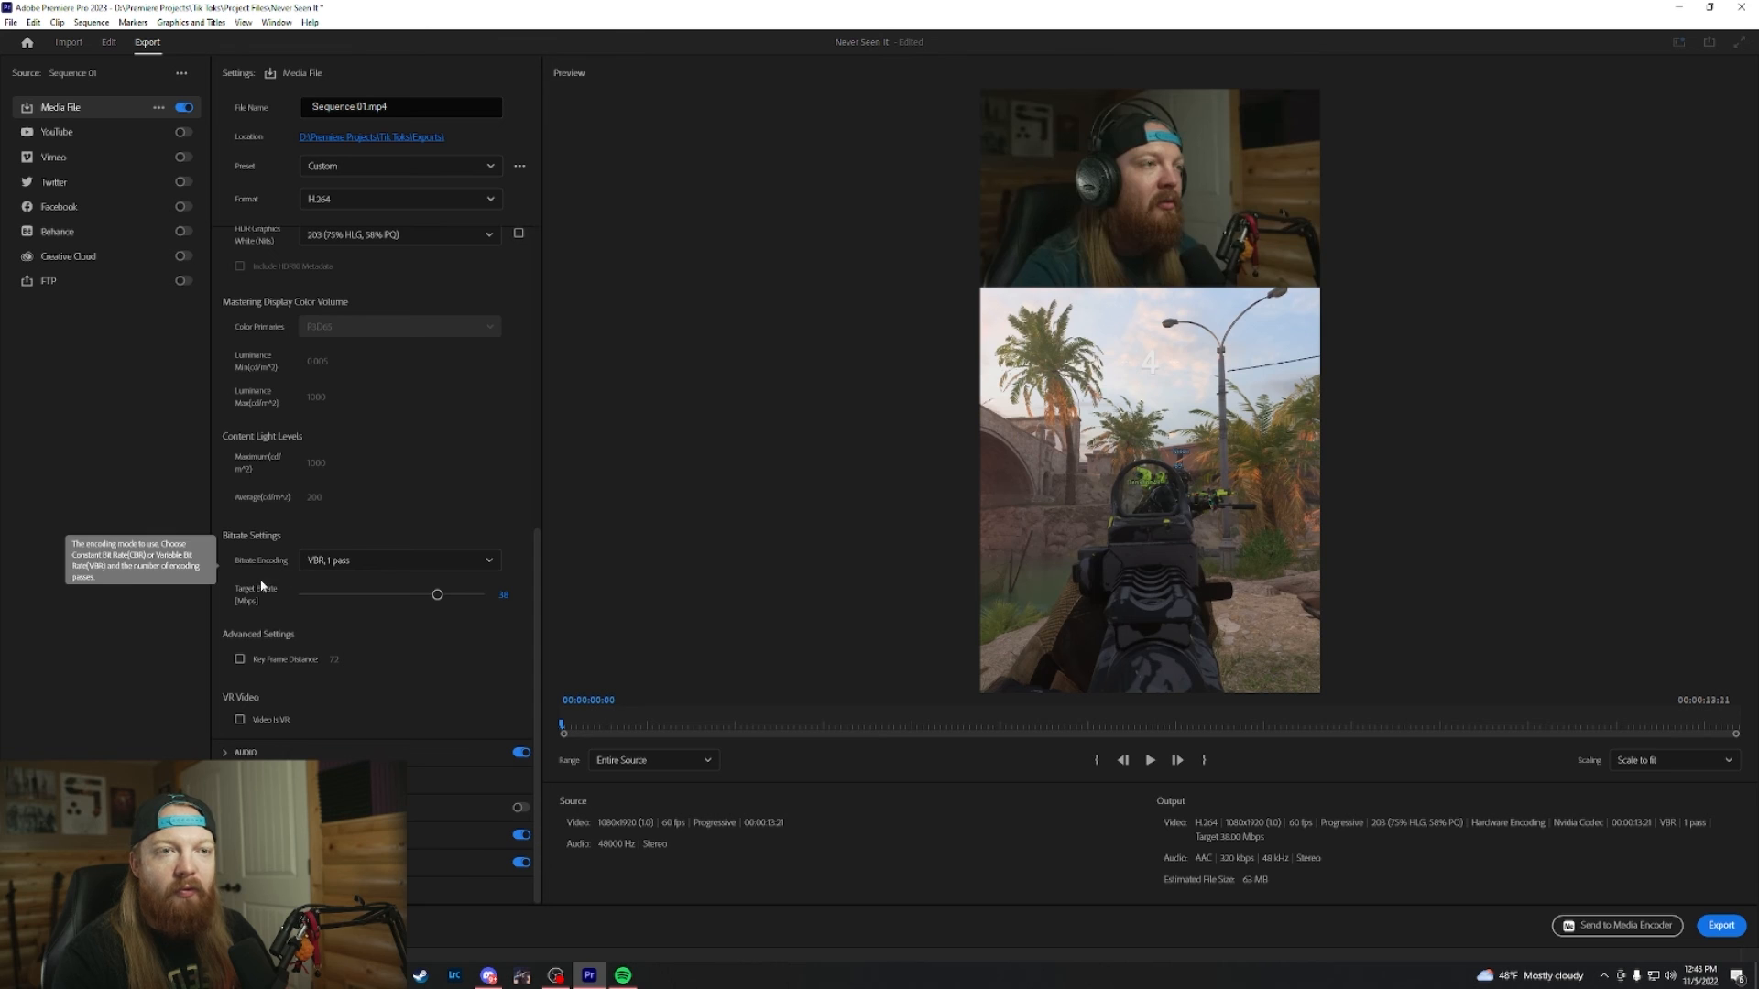
# Step: Set Bitrate Encoding to CBR with a Target Bitrate of 40 Mbps
pyautogui.click(398, 561)
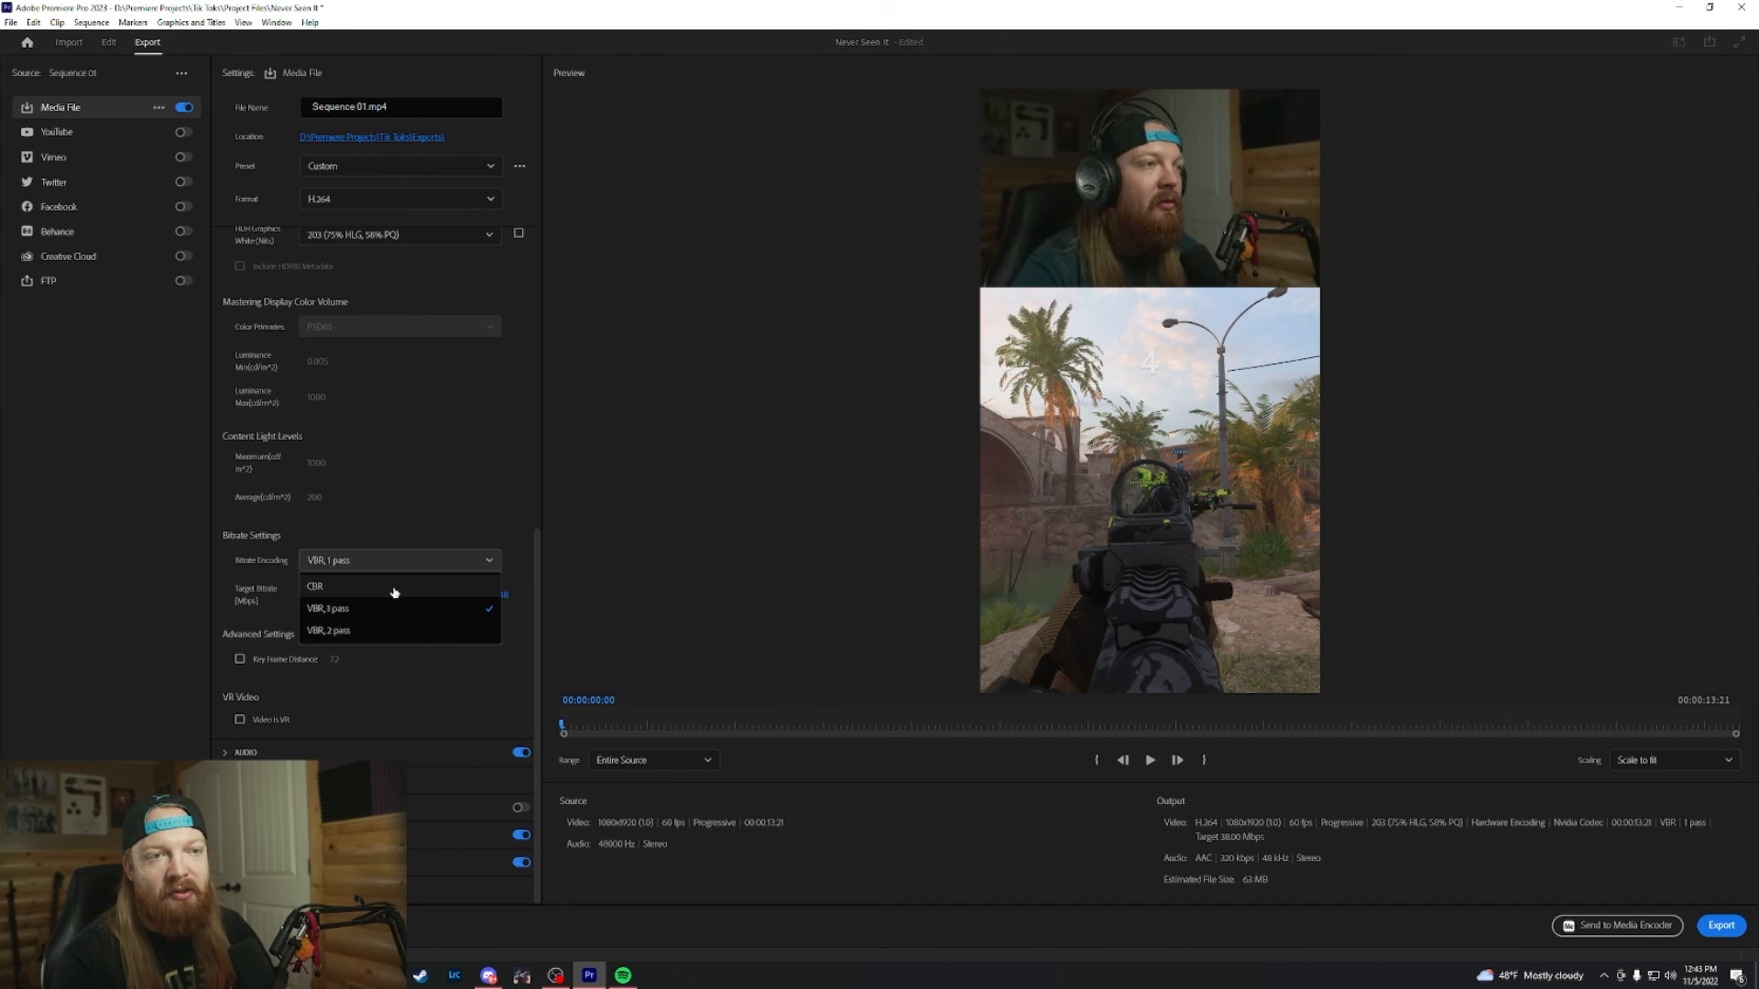
pyautogui.click(316, 587)
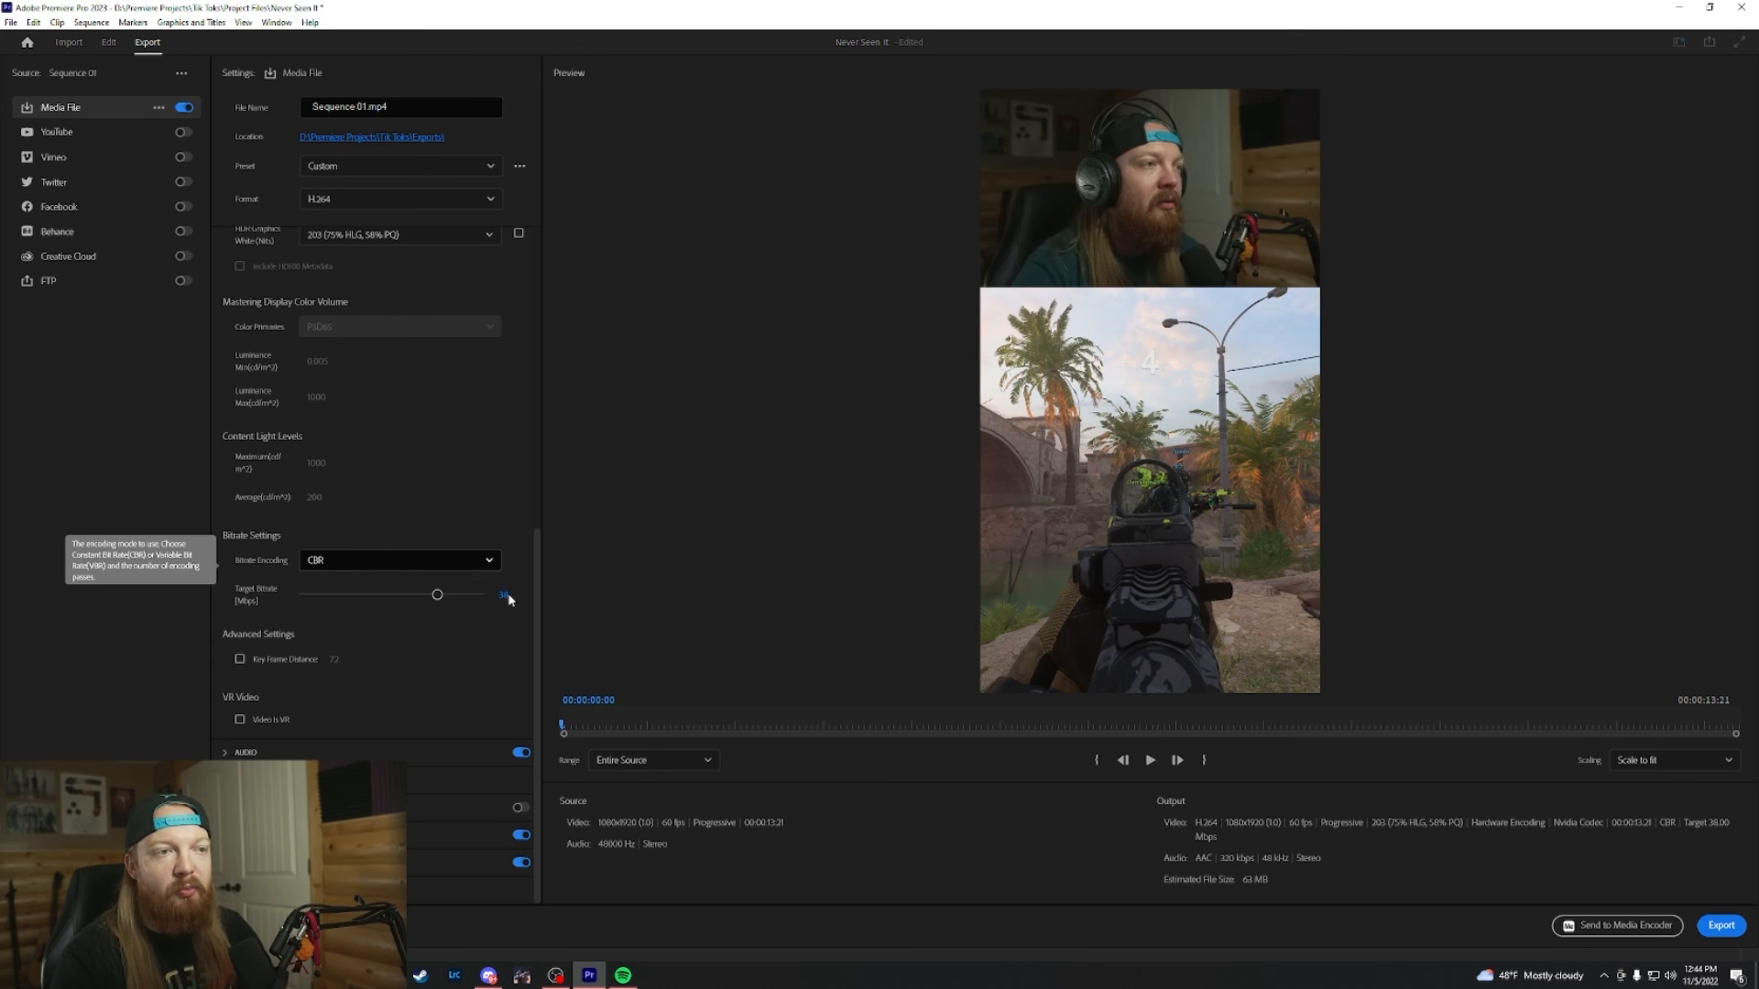
pyautogui.click(505, 594)
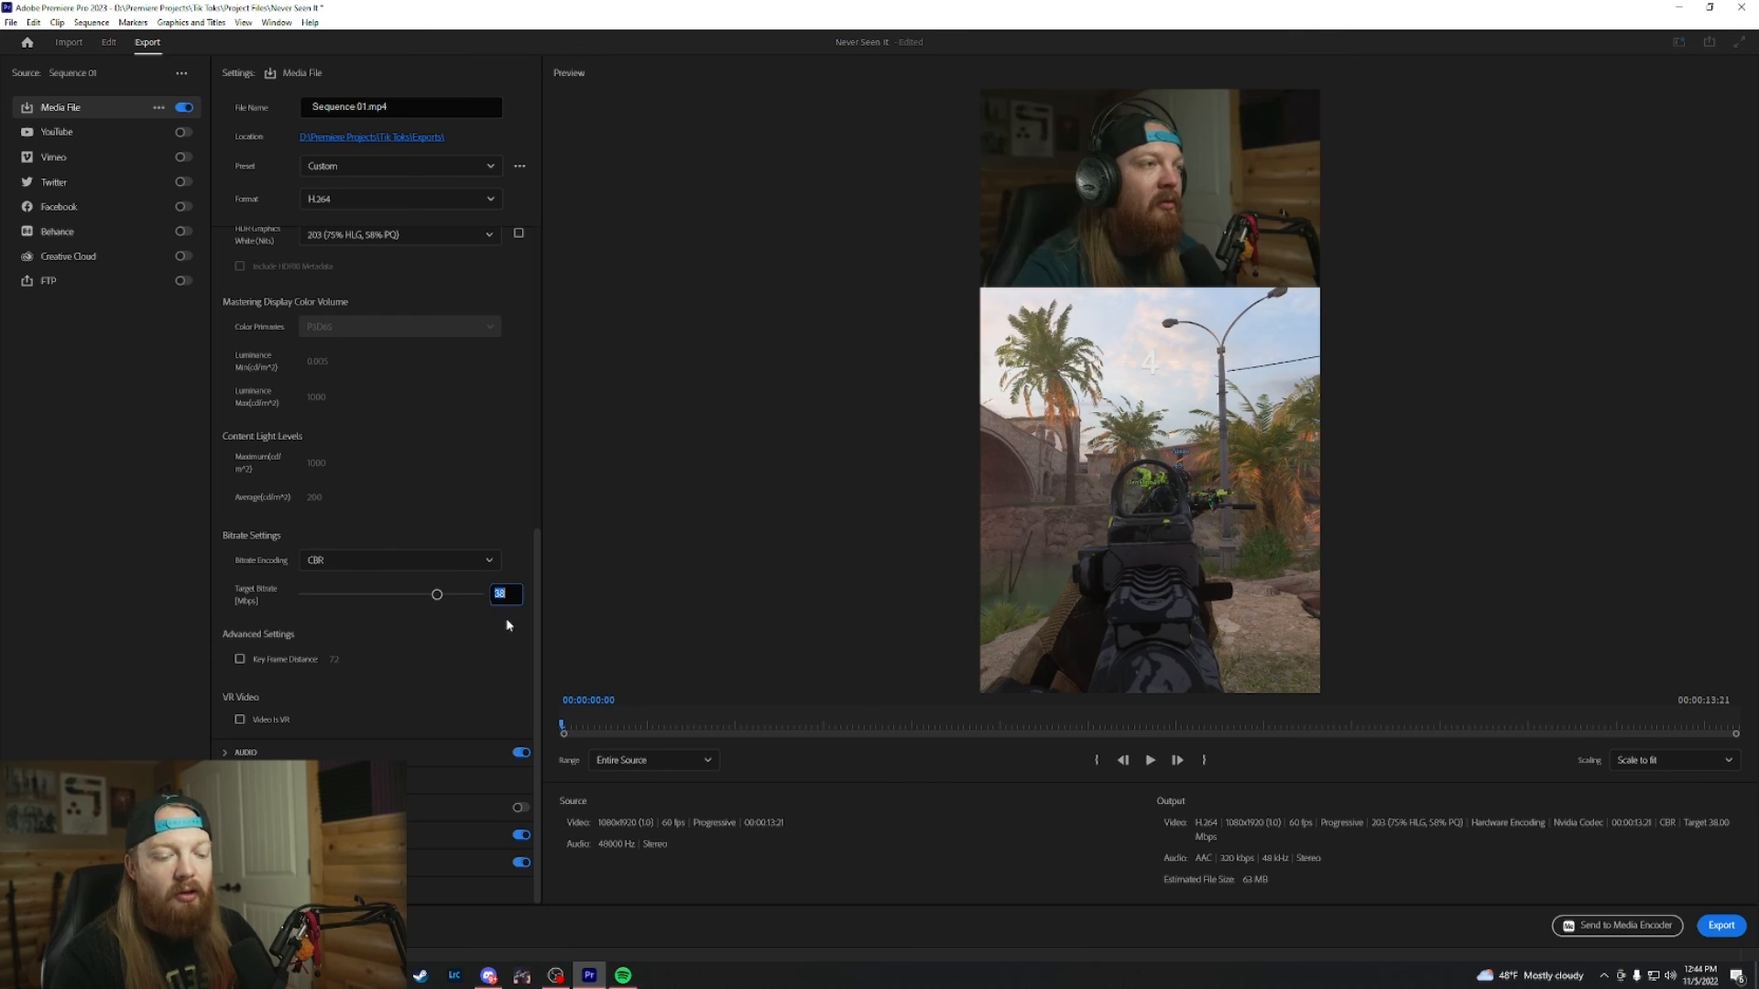
pyautogui.moveTo(436, 594); pyautogui.dragTo(444, 594)
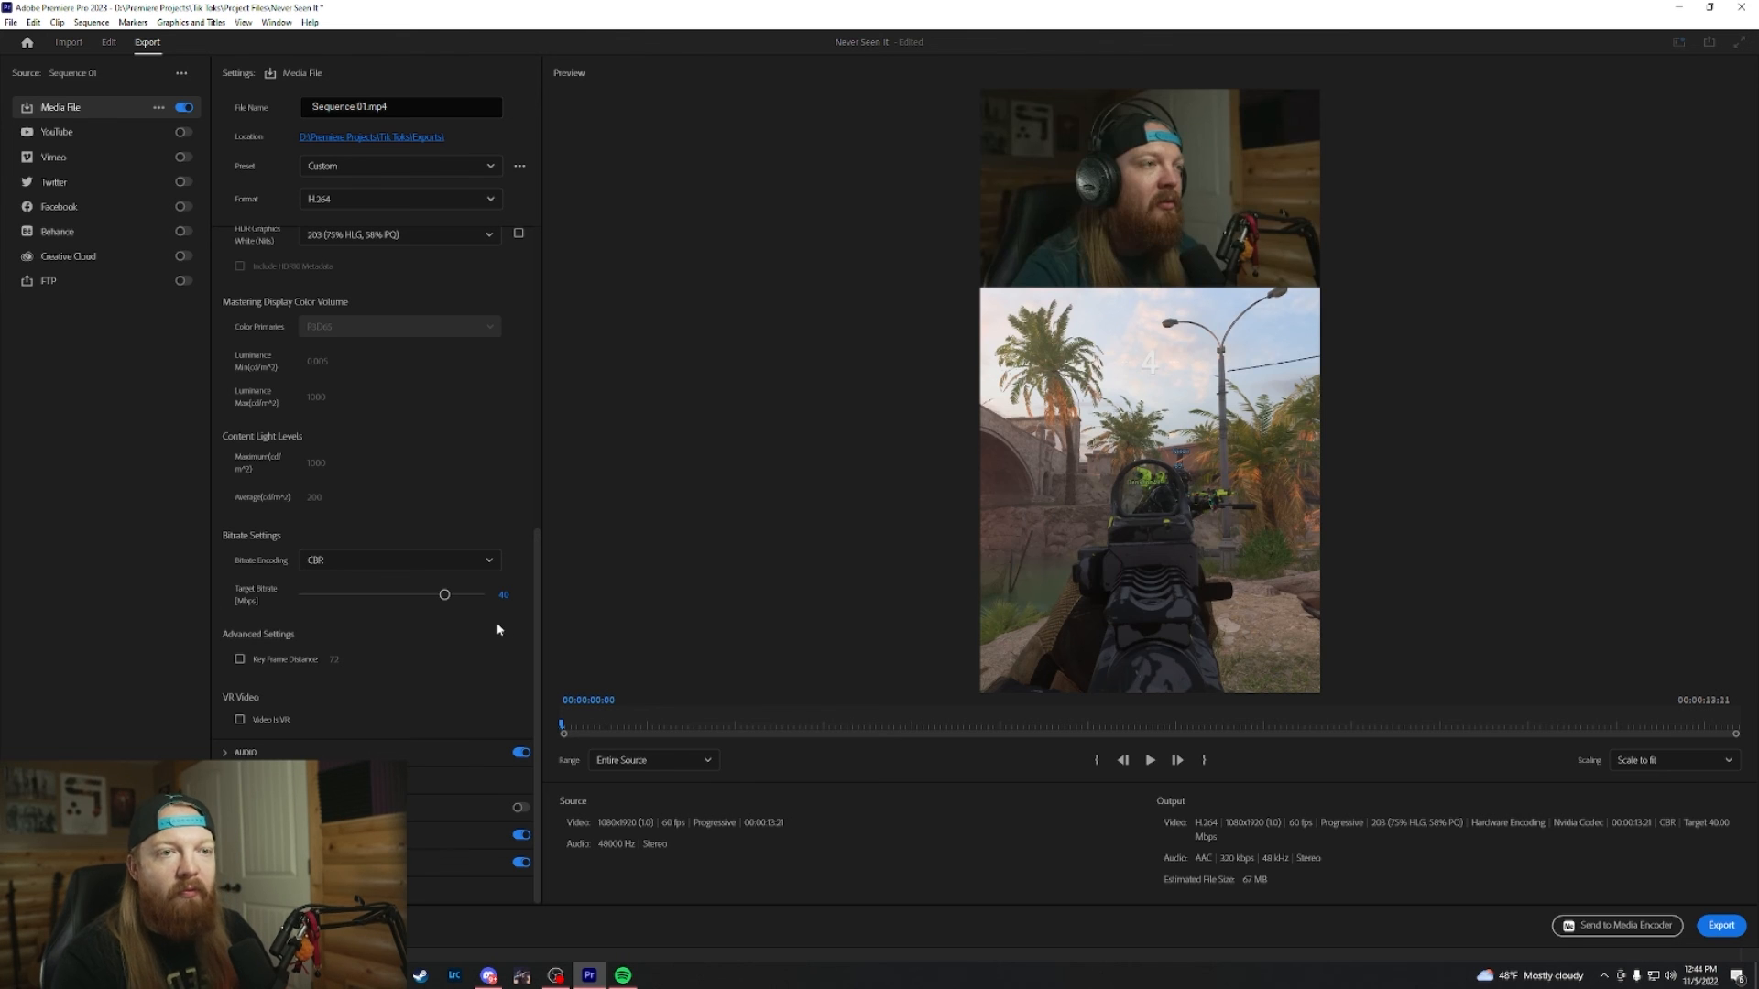